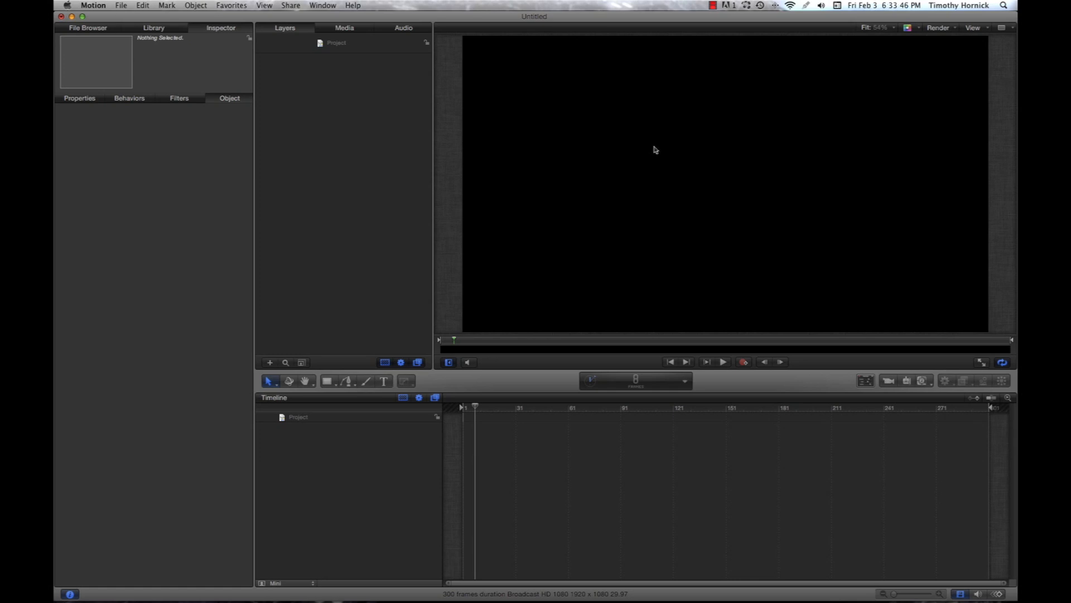
mouse_move(655, 154)
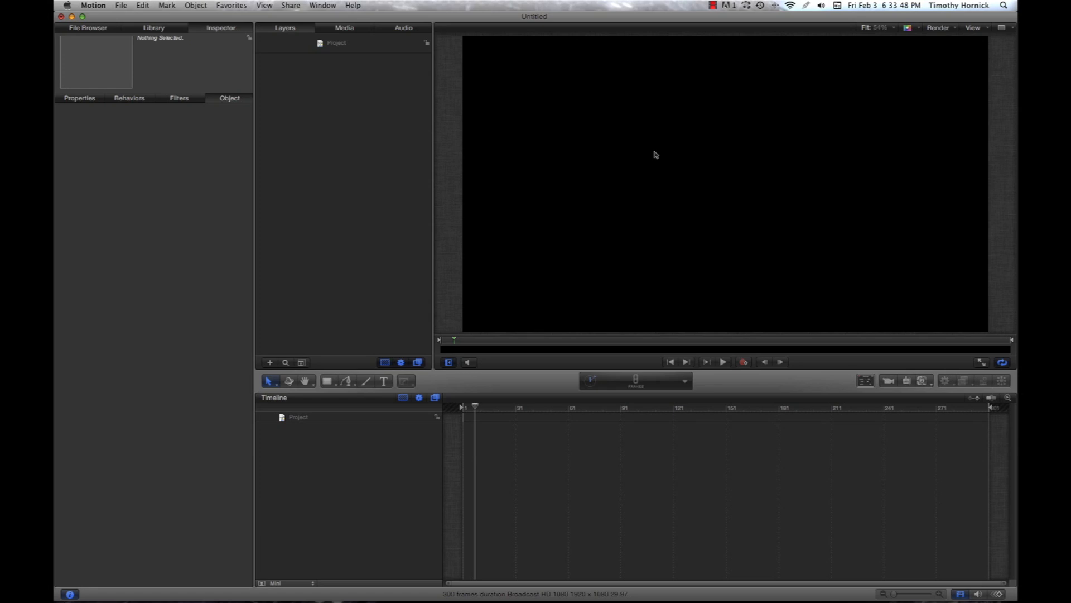
mouse_move(653, 150)
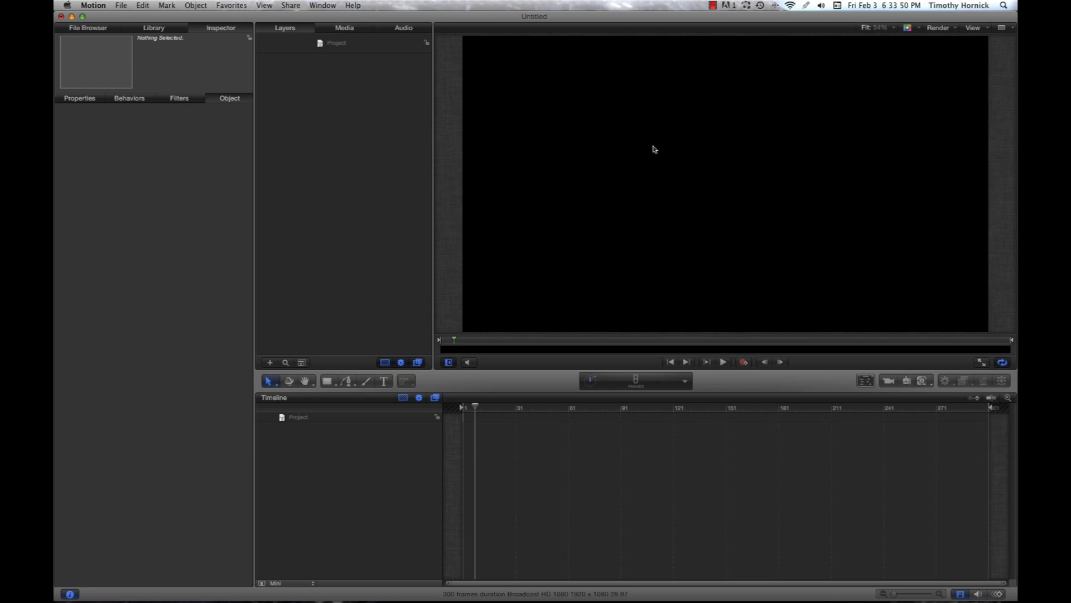
mouse_move(655, 149)
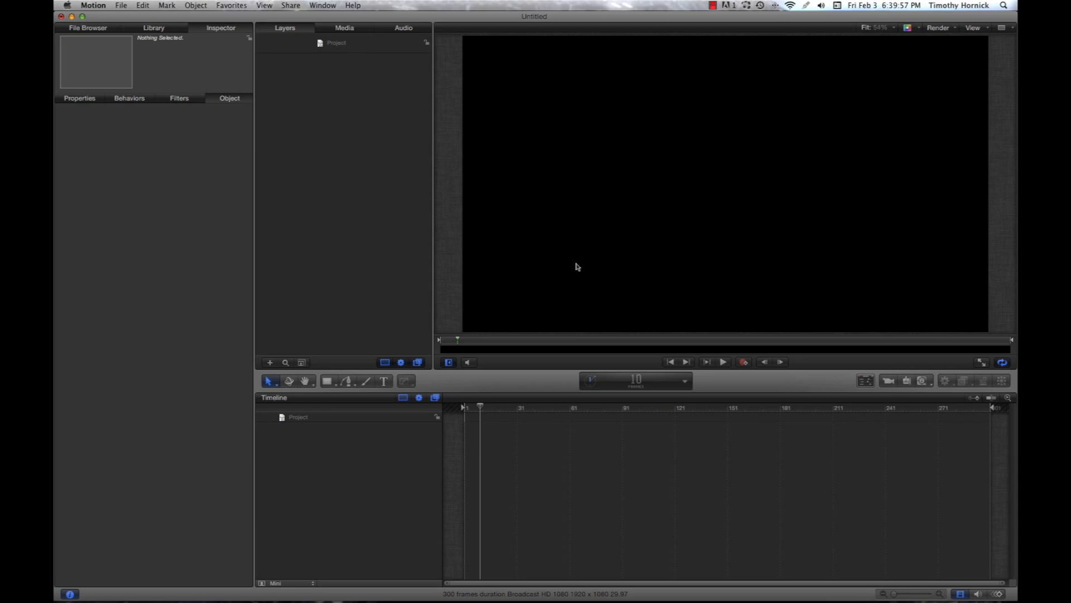
mouse_move(499, 266)
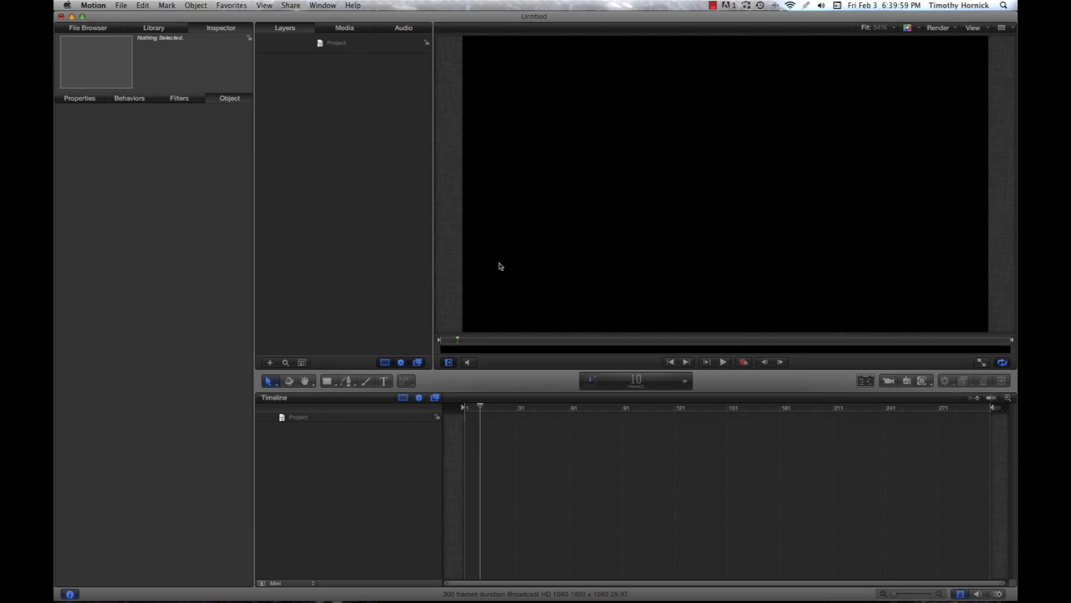
mouse_move(202, 236)
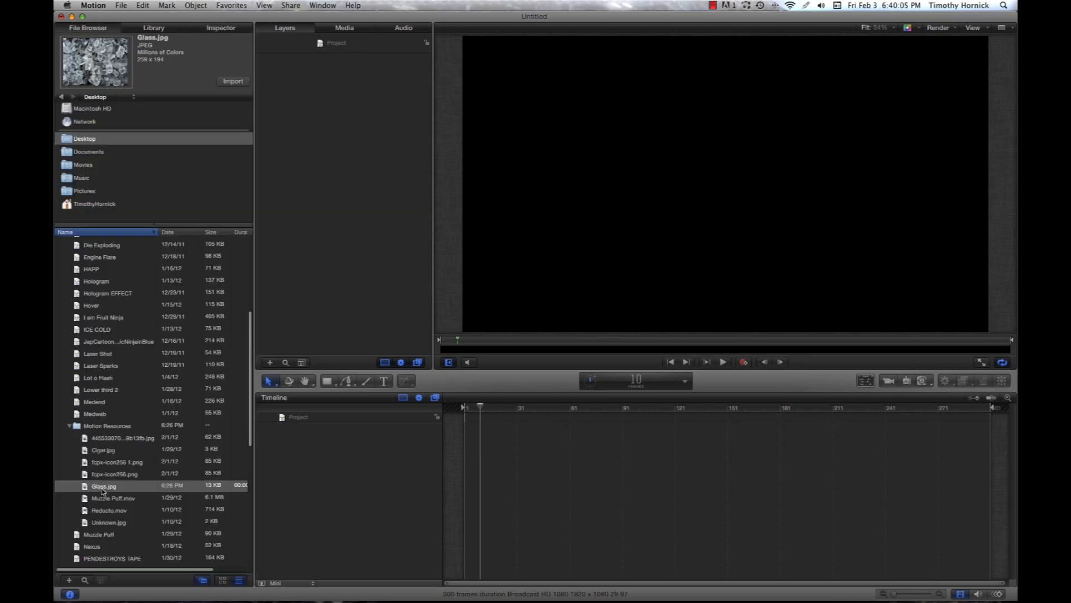
Add Glass.jpg from Motion Resources to the canvas and move it to the centre
left_click_drag(103, 485, 472, 441)
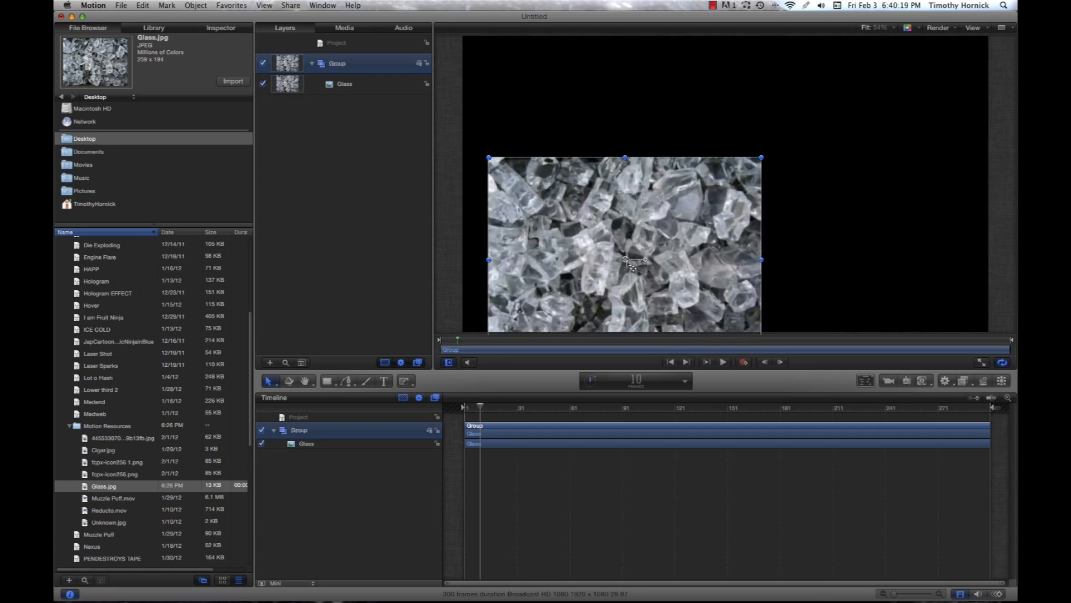
left_click_drag(624, 243, 719, 183)
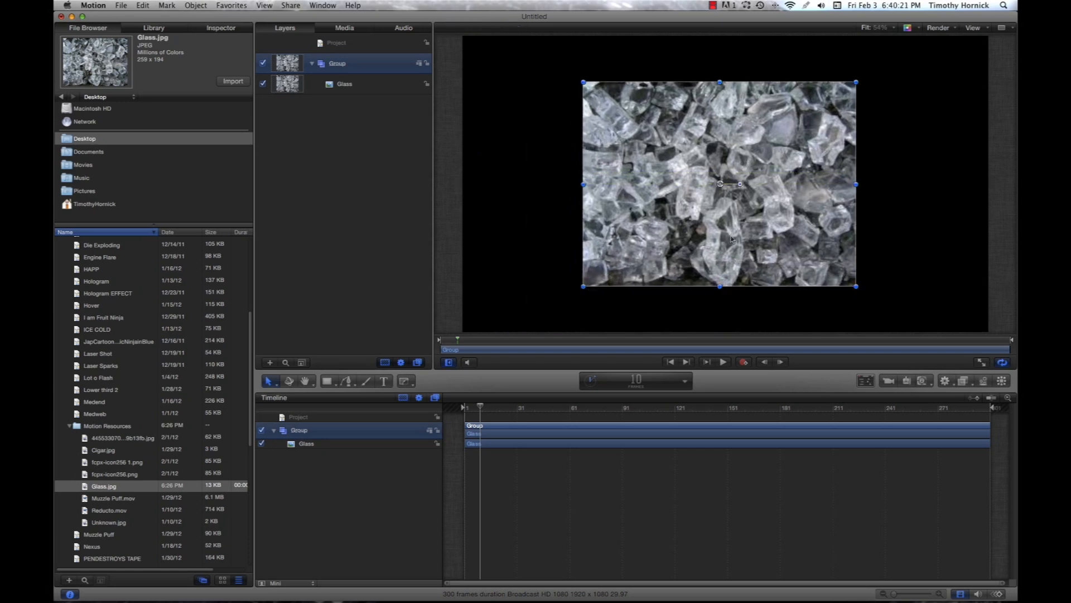
Start a Bezier mask around one glass shard on the Glass layer
left_click(404, 380)
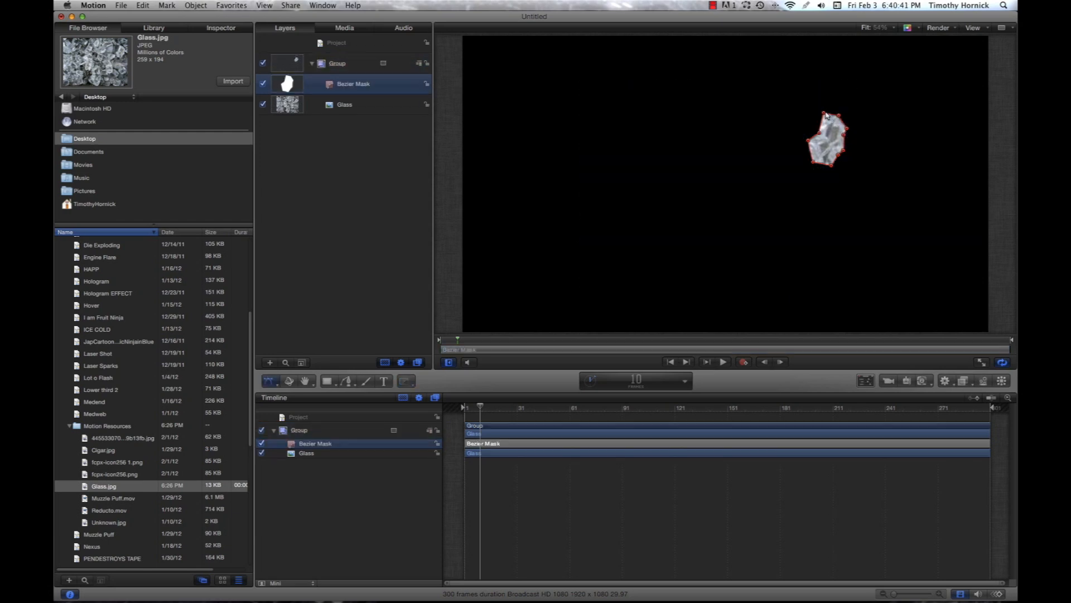
mouse_move(803, 164)
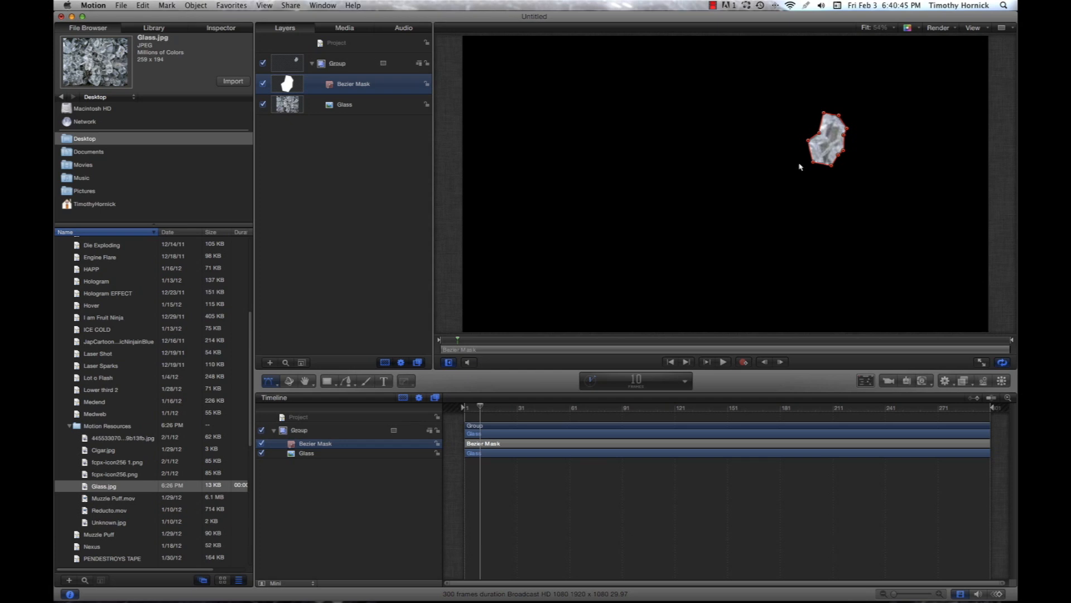
mouse_move(469, 383)
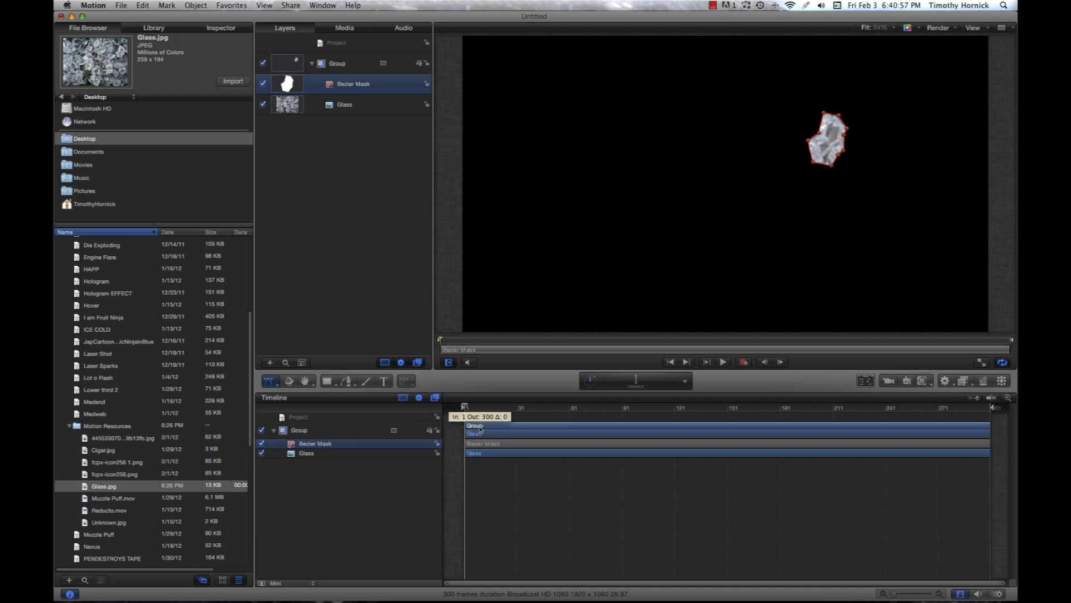
Drag Group's anchor point onto the shard, then switch back to the Transform tool
left_click(336, 63)
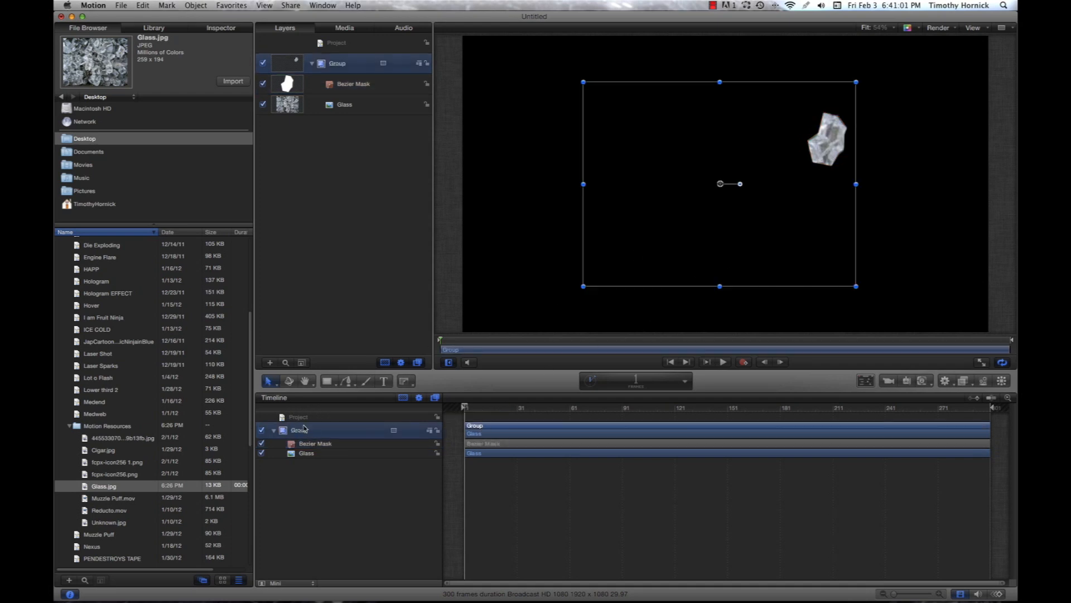
left_click(271, 381)
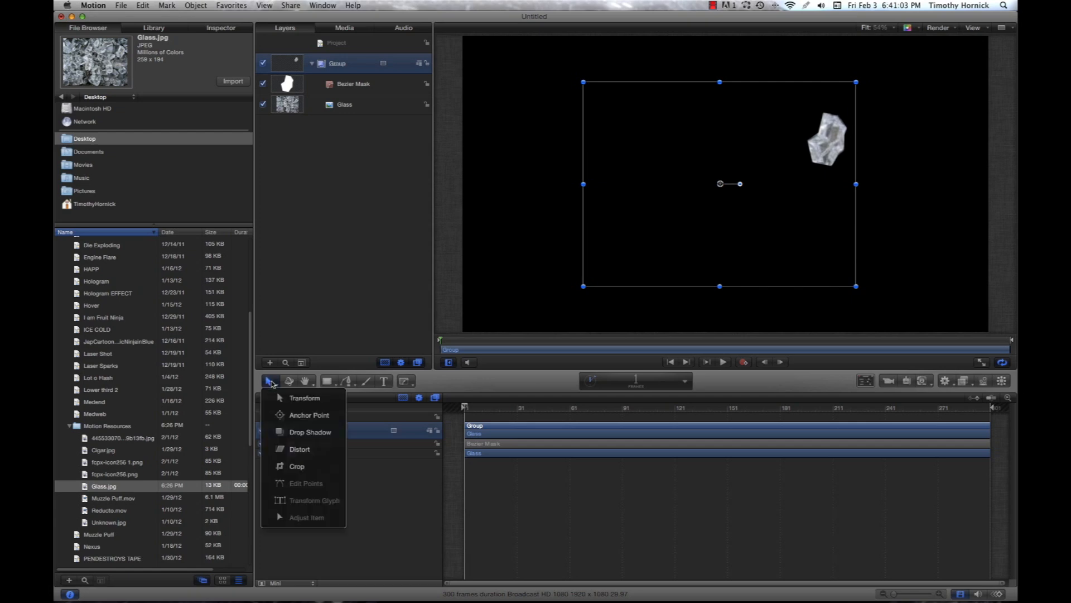
mouse_move(309, 415)
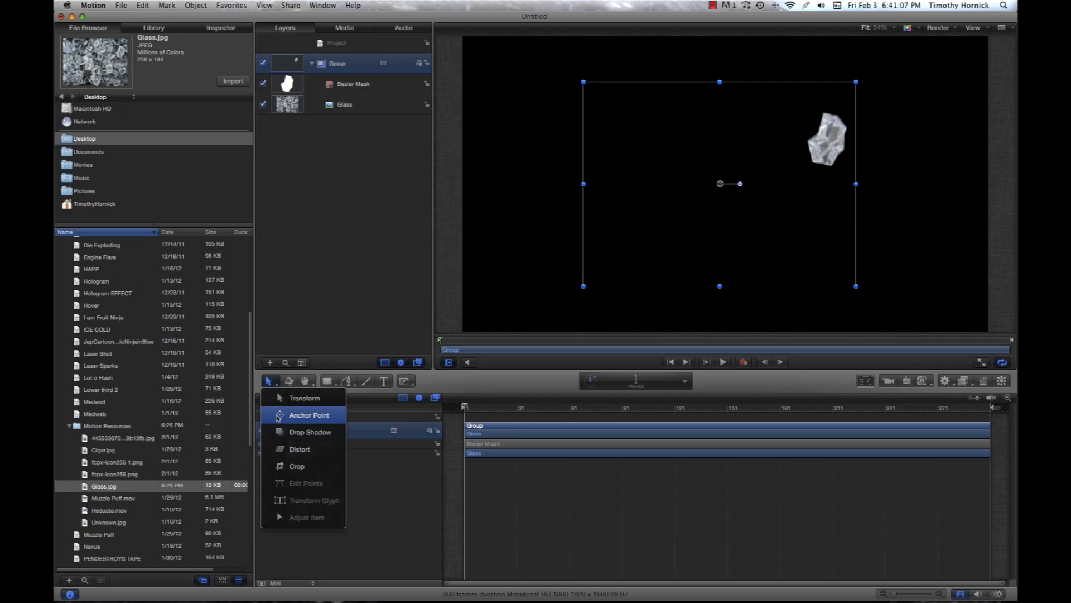
left_click(308, 415)
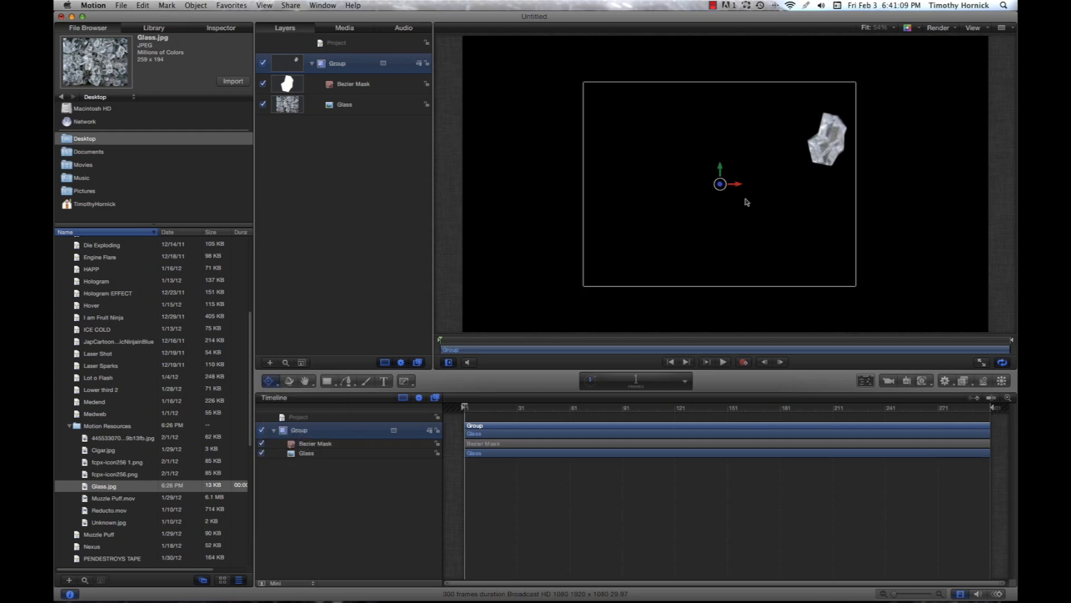
left_click_drag(720, 184, 777, 158)
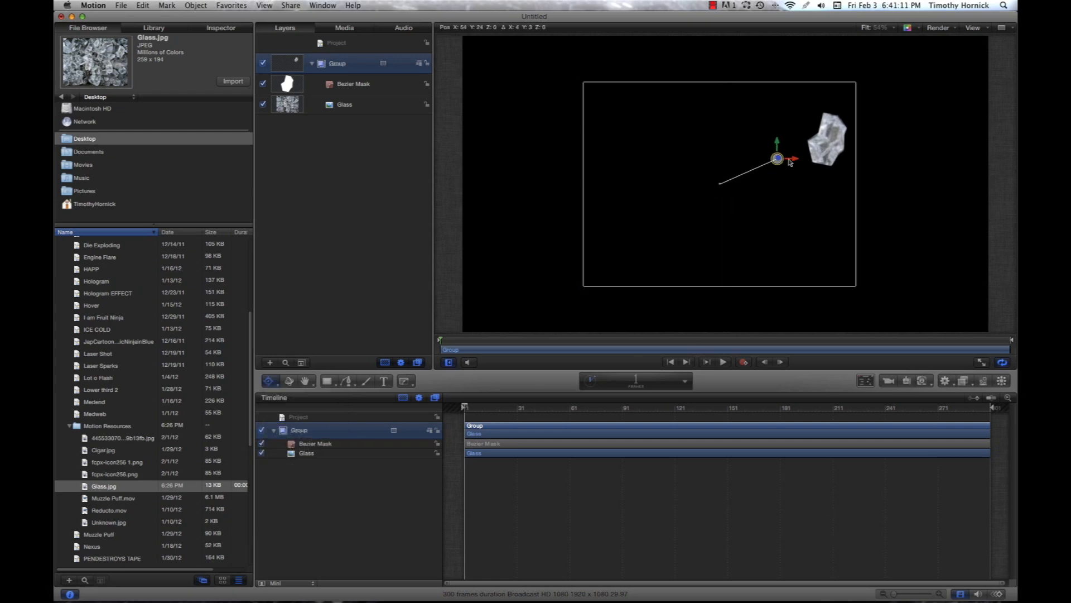
left_click_drag(777, 158, 829, 141)
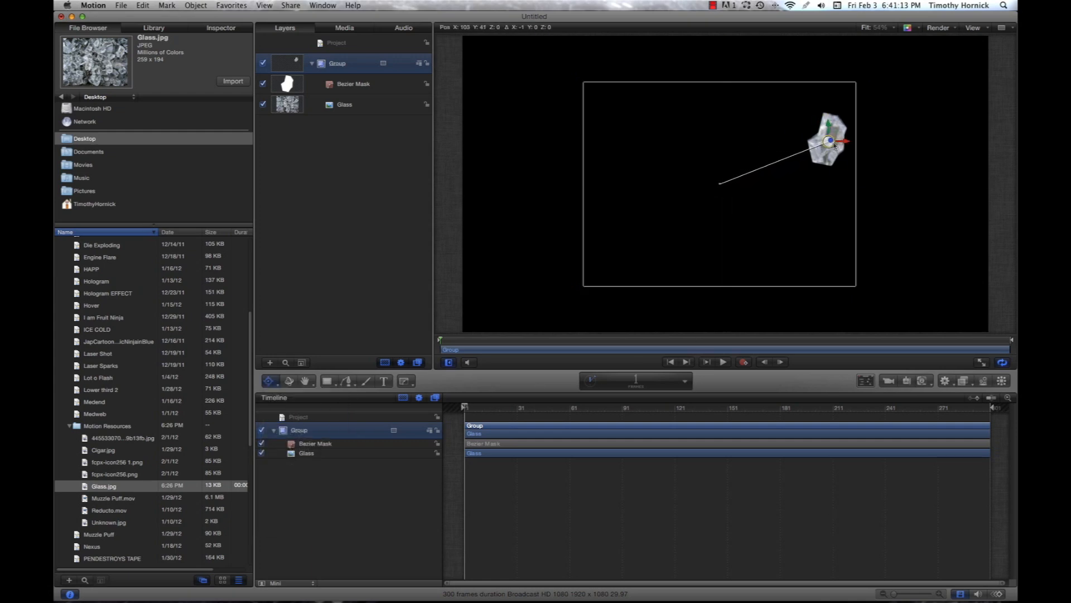
left_click(269, 380)
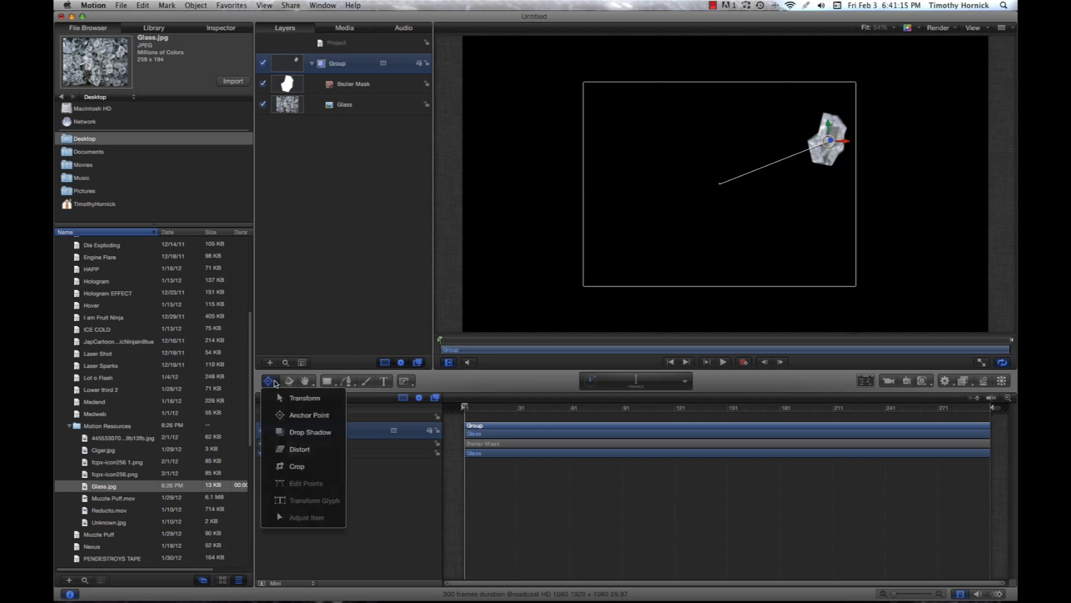
mouse_move(304, 398)
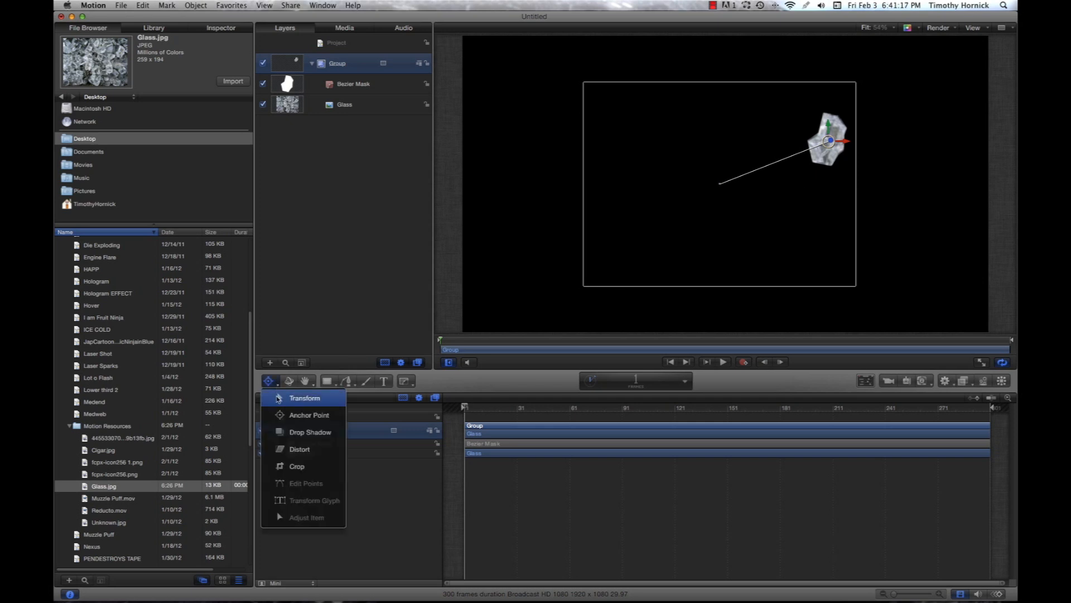
left_click(304, 397)
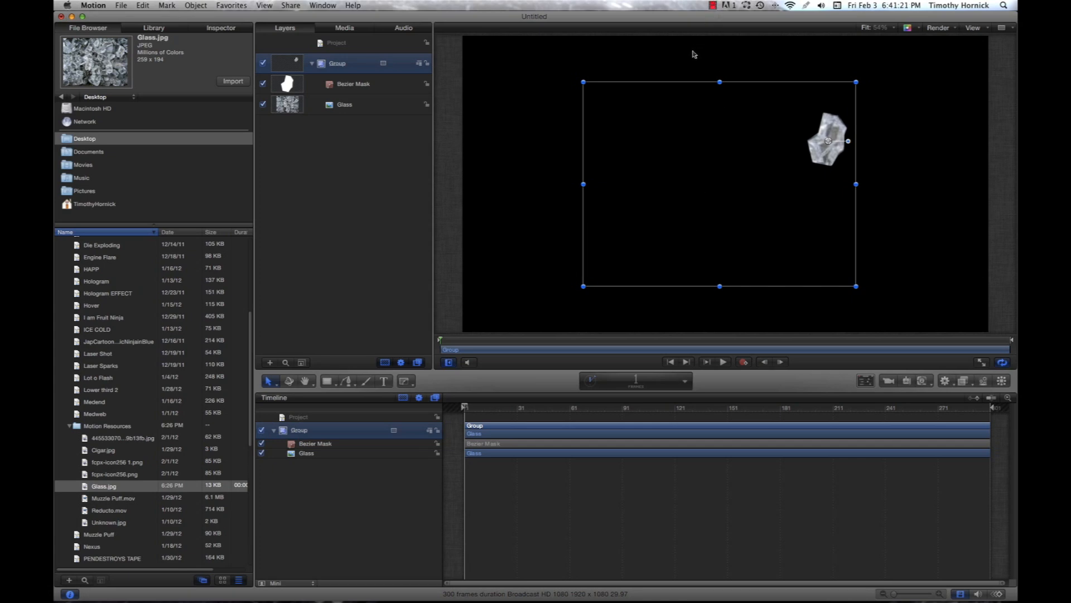
mouse_move(806, 139)
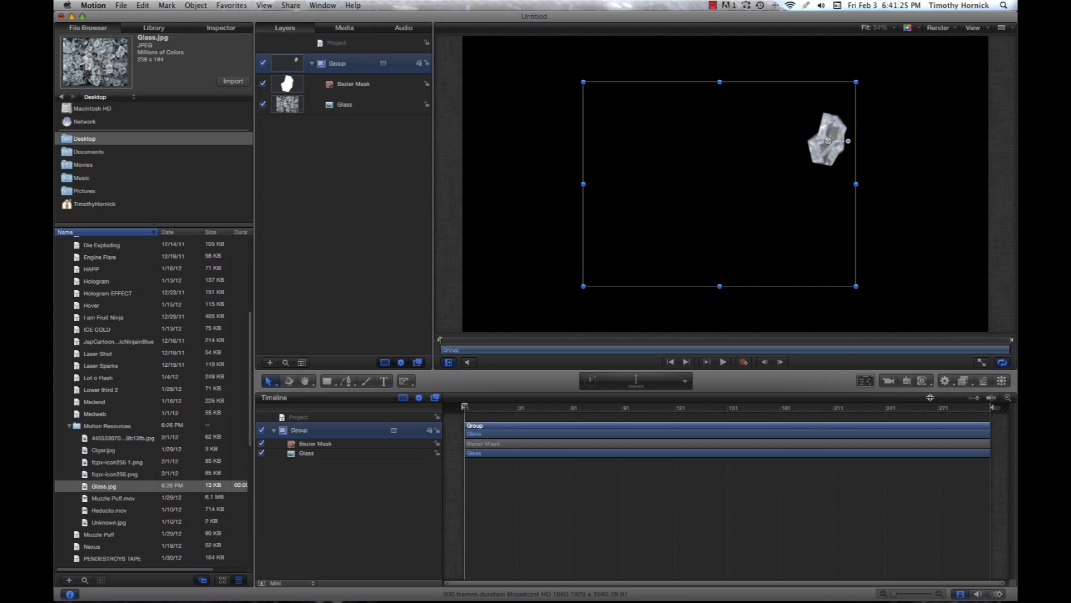
mouse_move(984, 380)
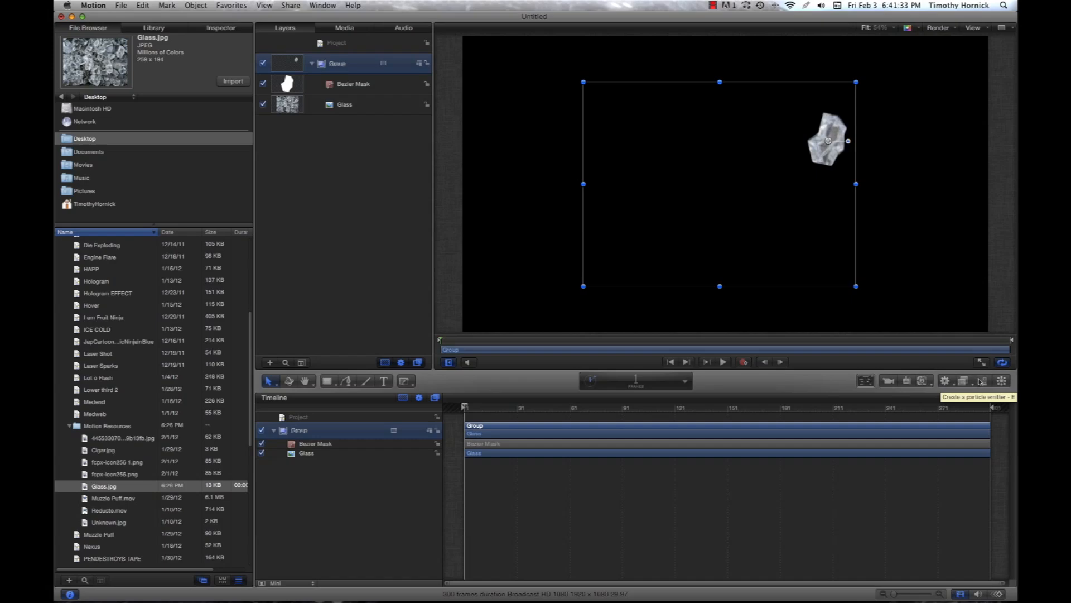
Make particles from Group and rewind the playhead to frame 1
left_click(196, 6)
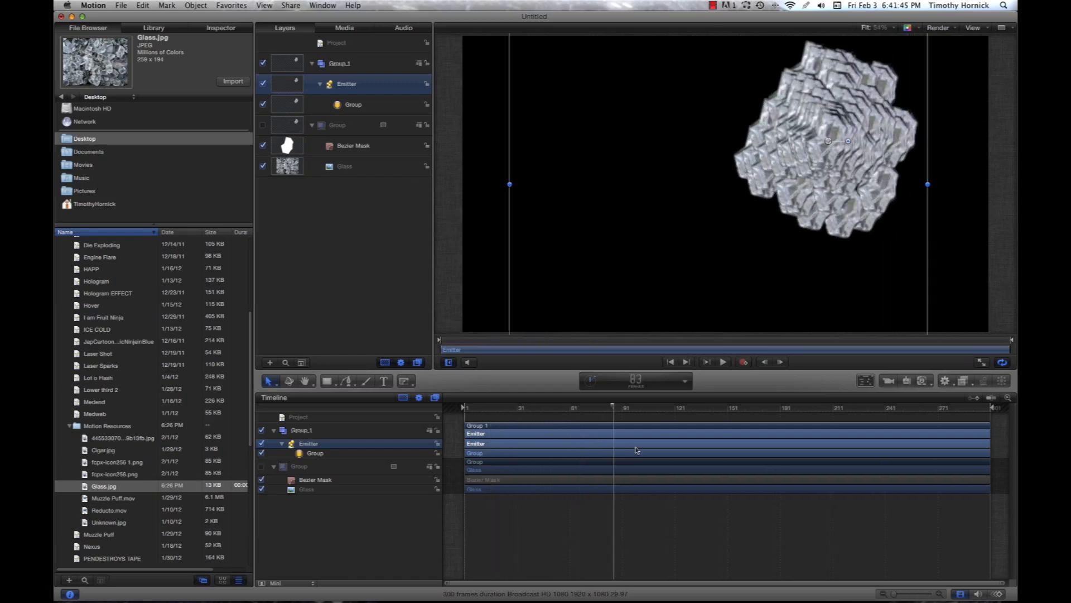
left_click_drag(613, 407, 956, 408)
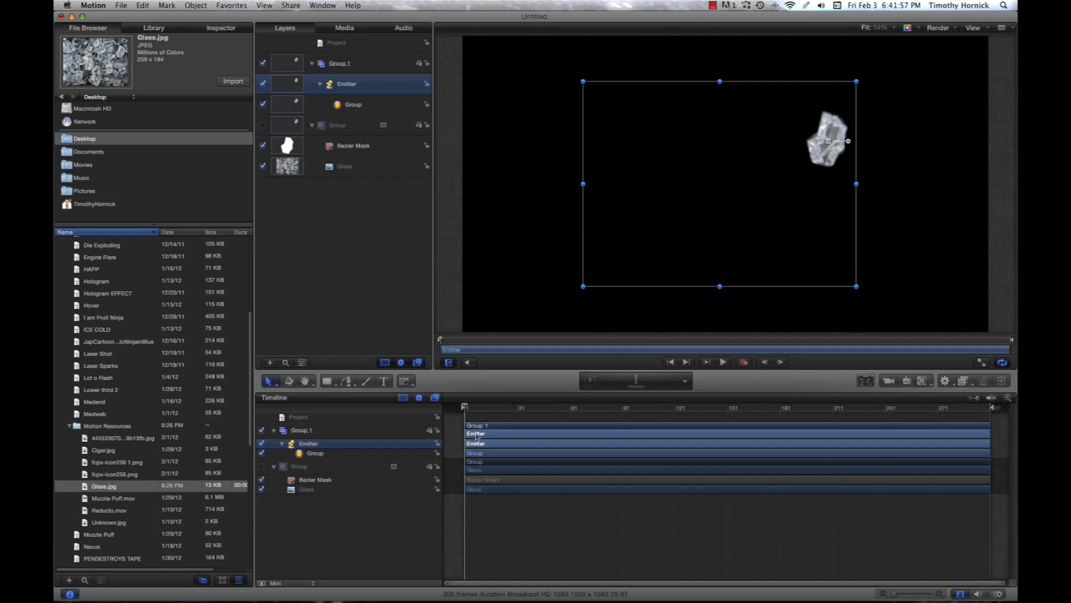
mouse_move(451, 456)
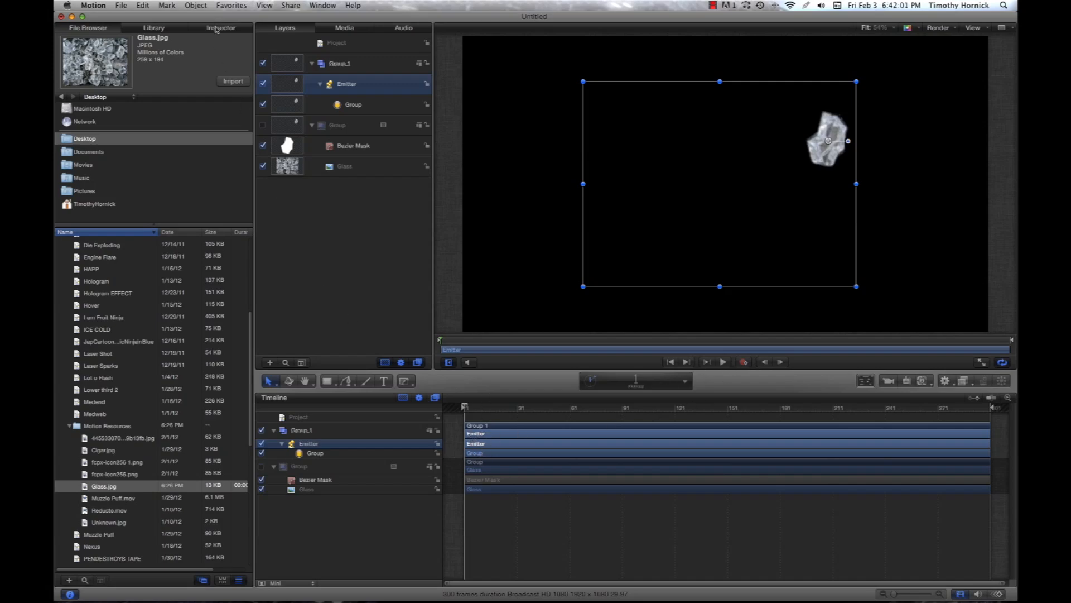
In the Emitter inspector, set Birth Rate to 0 and raise Initial Number to about 250
left_click(220, 28)
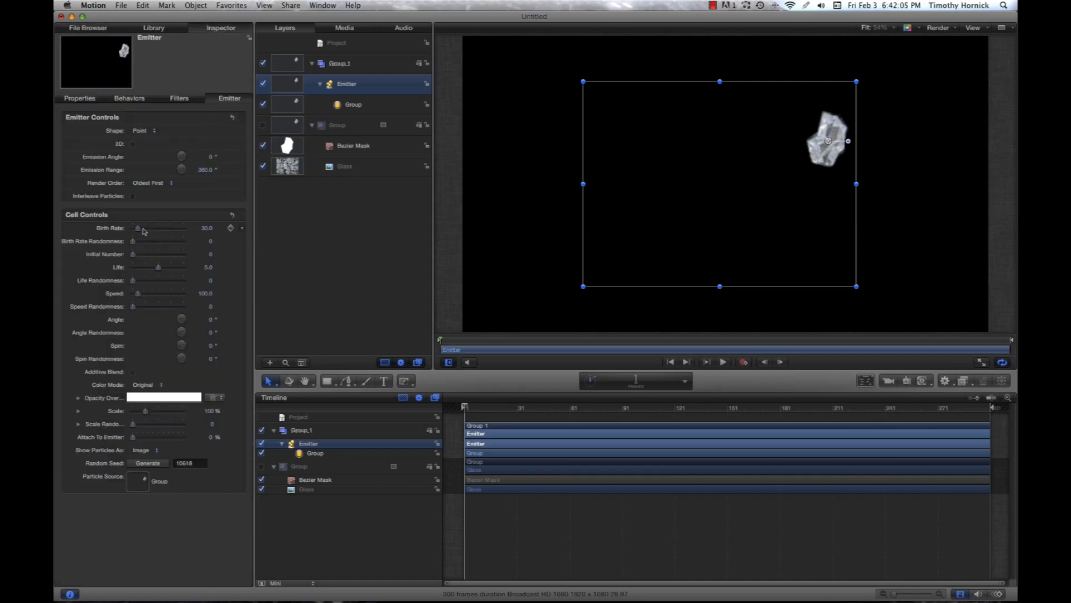
left_click_drag(136, 228, 133, 228)
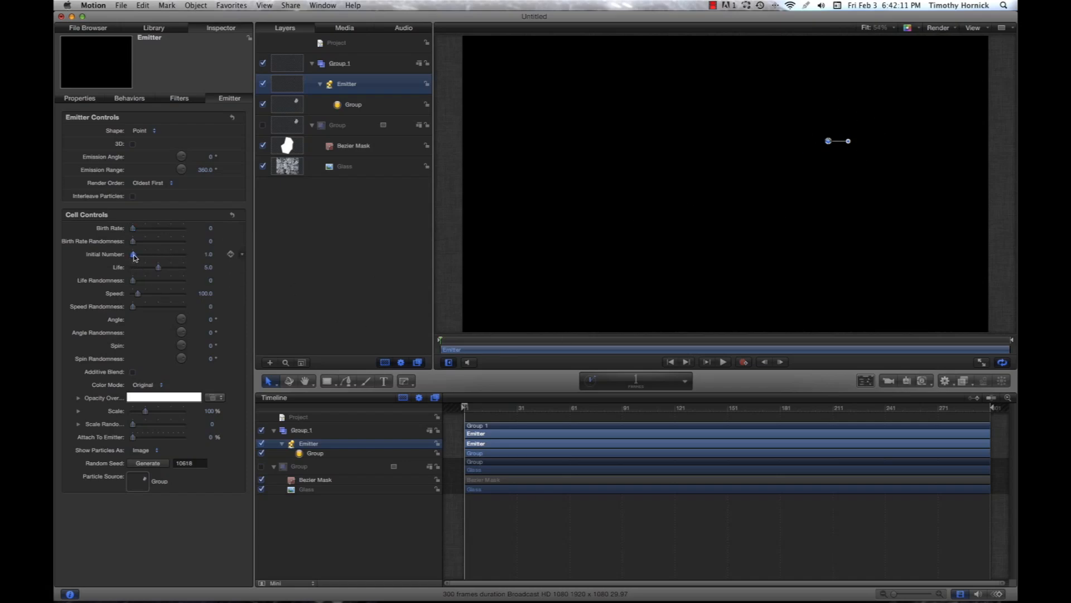
left_click_drag(133, 254, 182, 255)
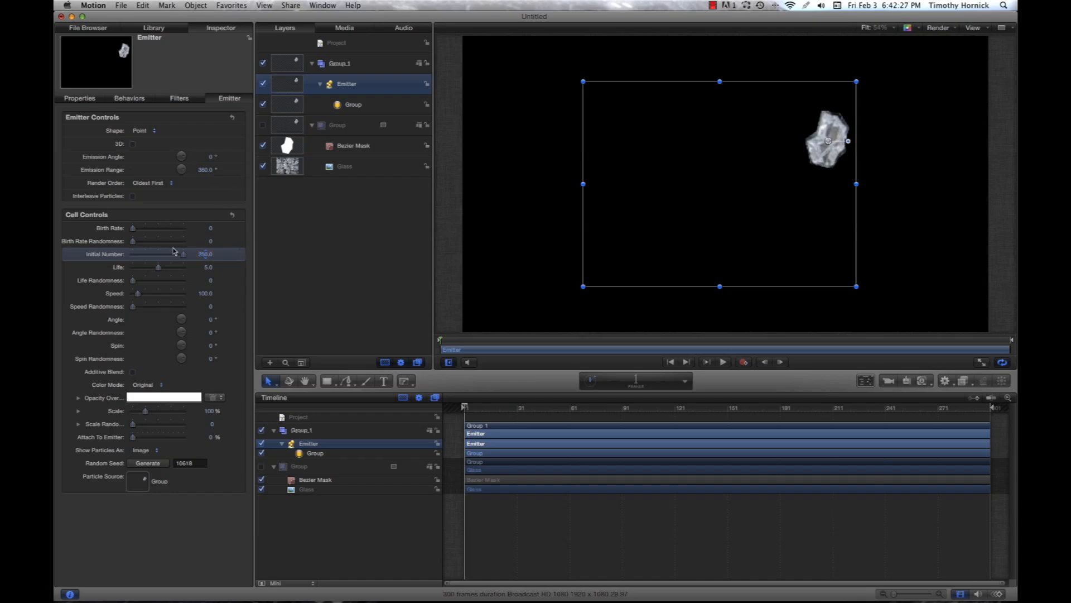
mouse_move(434, 300)
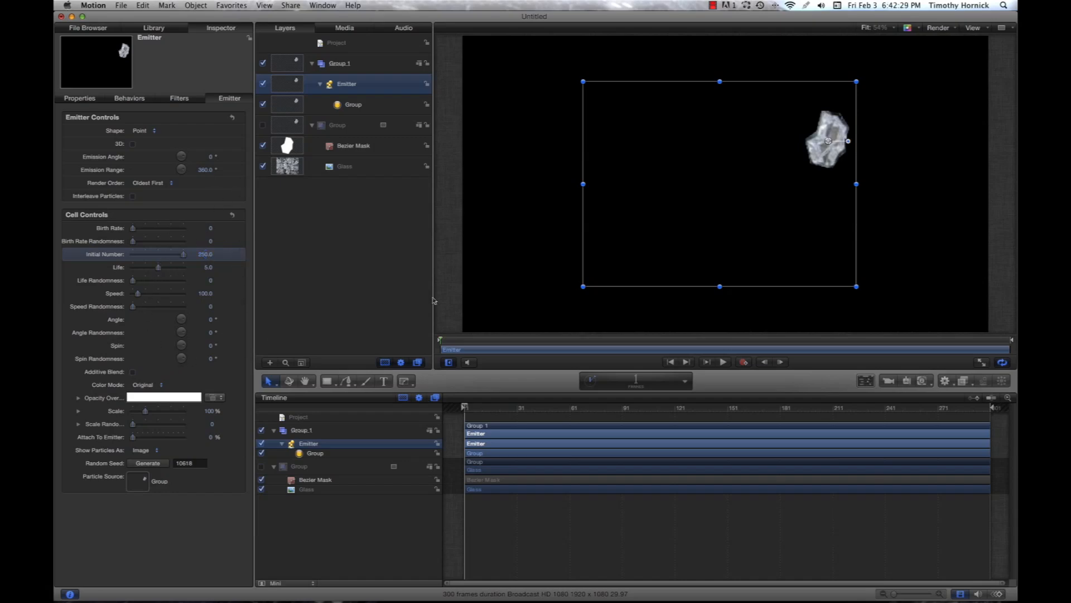
mouse_move(506, 393)
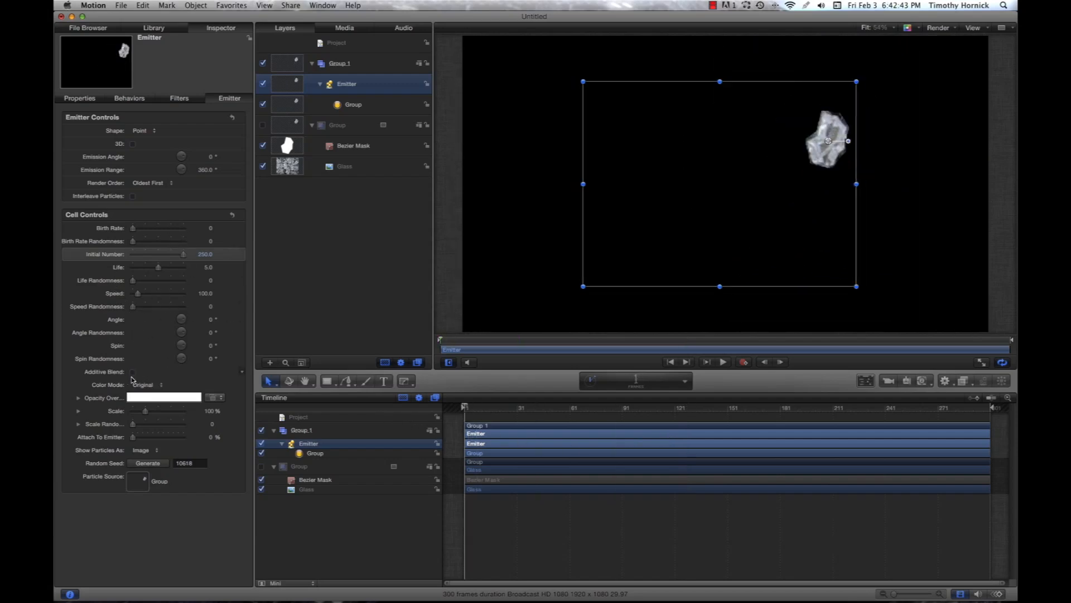
Turn on Additive Blend in the Emitter inspector
left_click(134, 371)
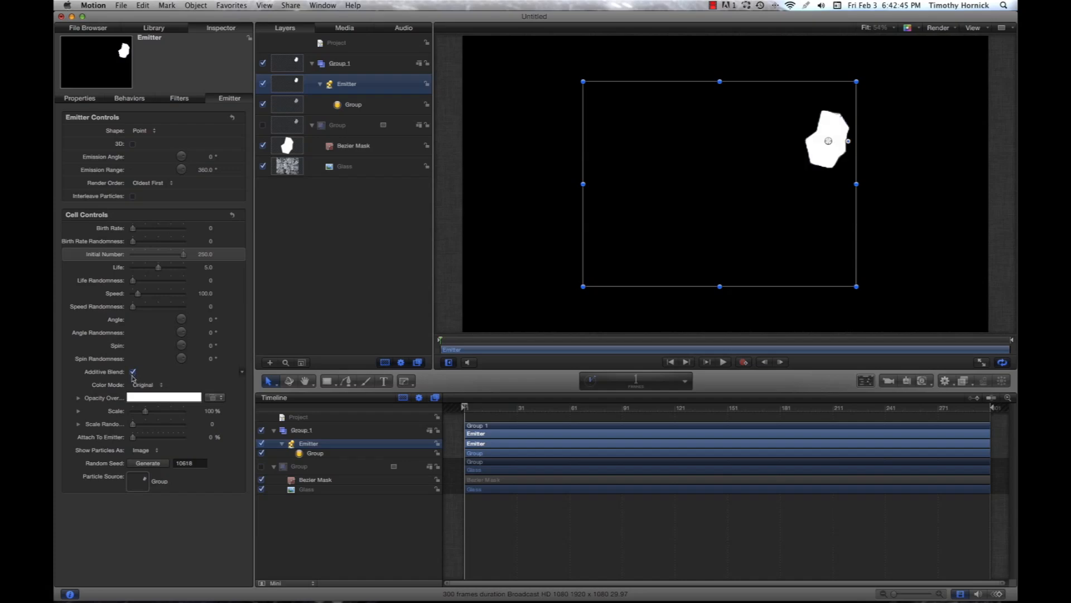
mouse_move(475, 397)
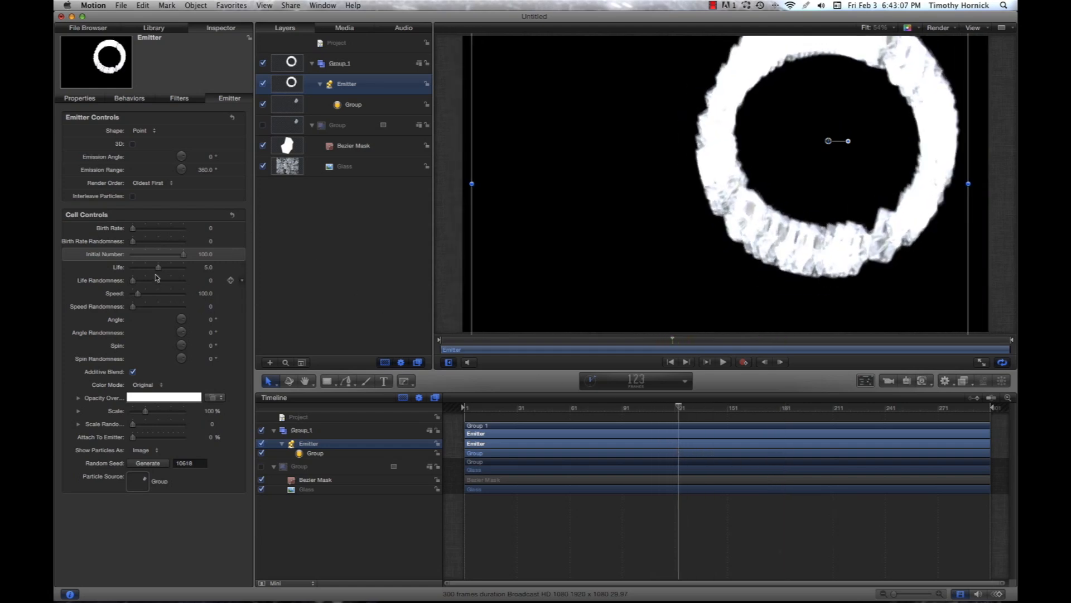
Set Life to 10 and randomize shard angle (-146, randomness 40) and spin
left_click_drag(150, 267, 183, 267)
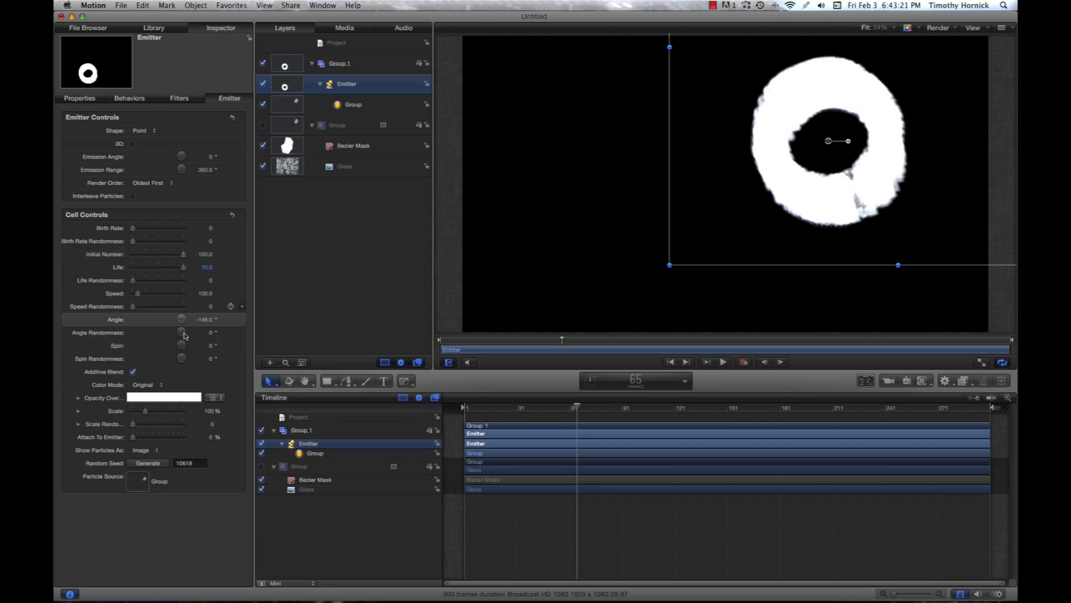
left_click_drag(181, 332, 188, 335)
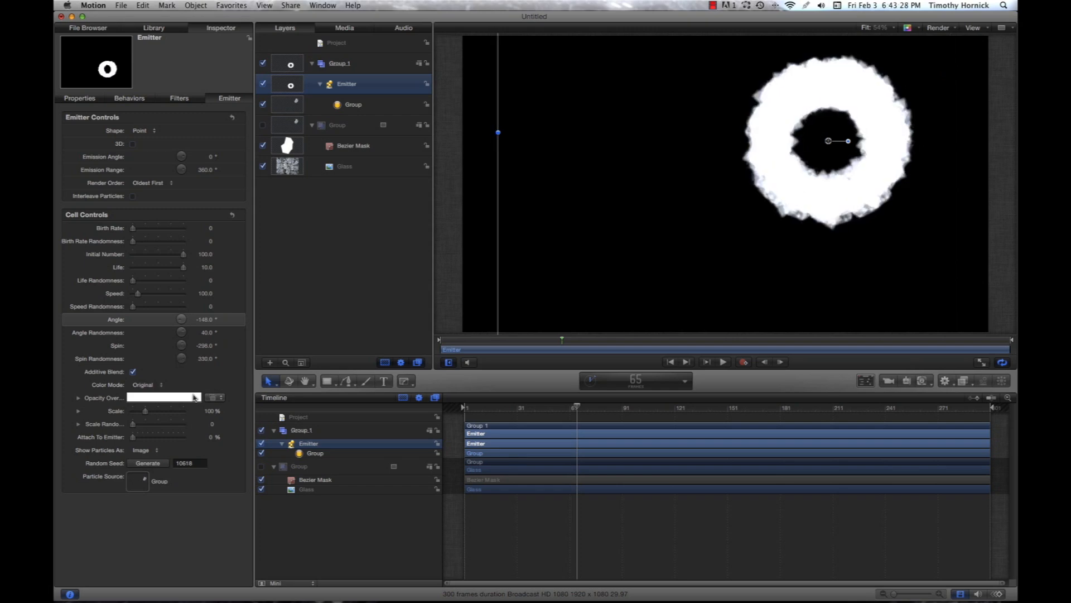
left_click(78, 398)
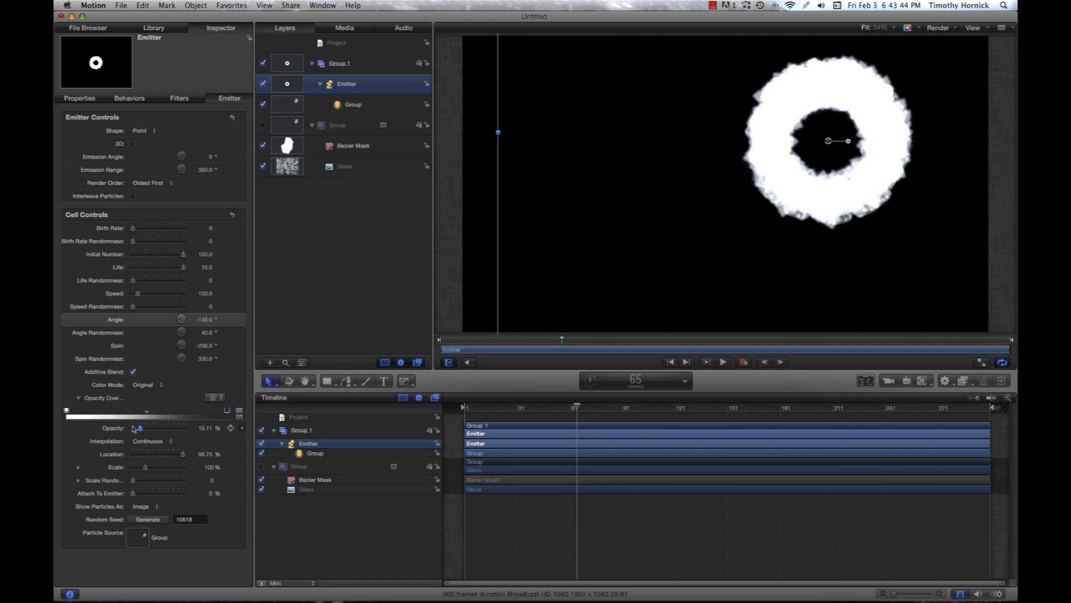
Set the Opacity Over Life end tag's opacity to 0%
left_click_drag(140, 428, 66, 428)
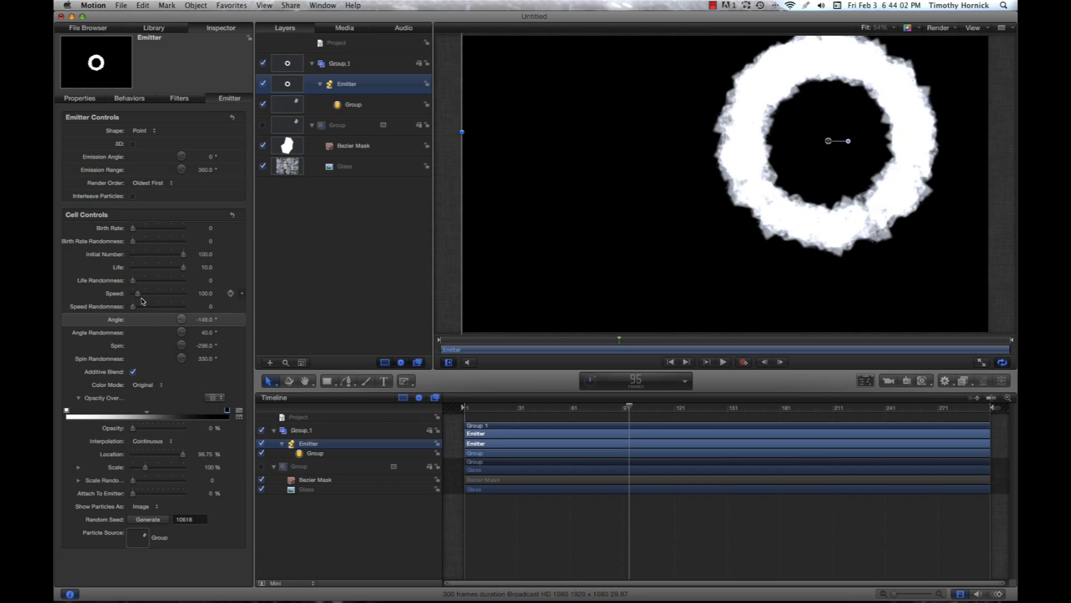
Raise emitter Speed to 510 with Speed Randomness 380, scrubbing to preview the burst
left_click_drag(138, 293, 141, 293)
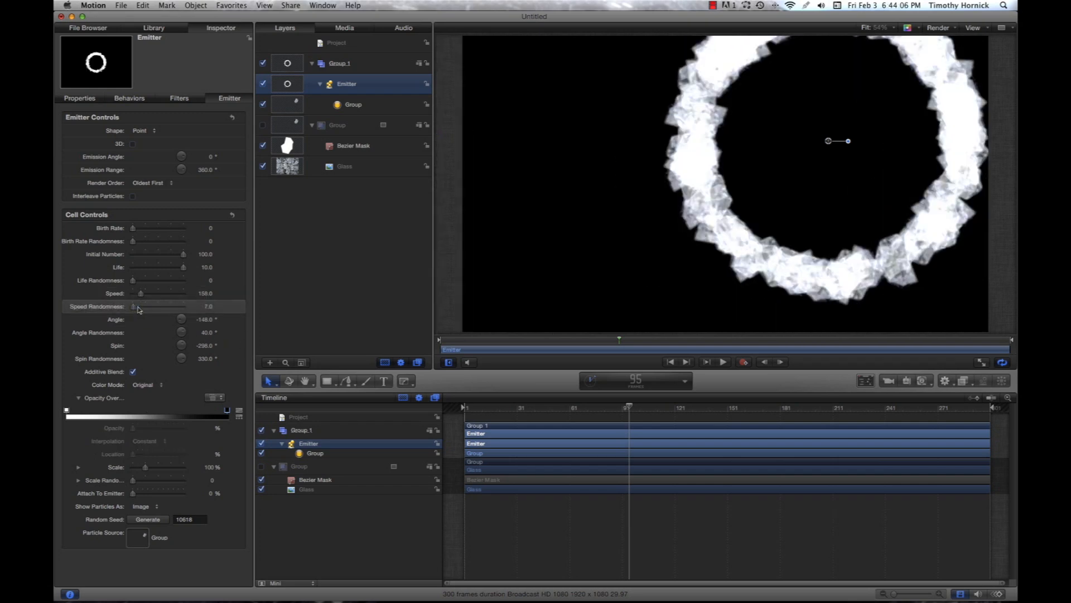
left_click_drag(133, 307, 155, 306)
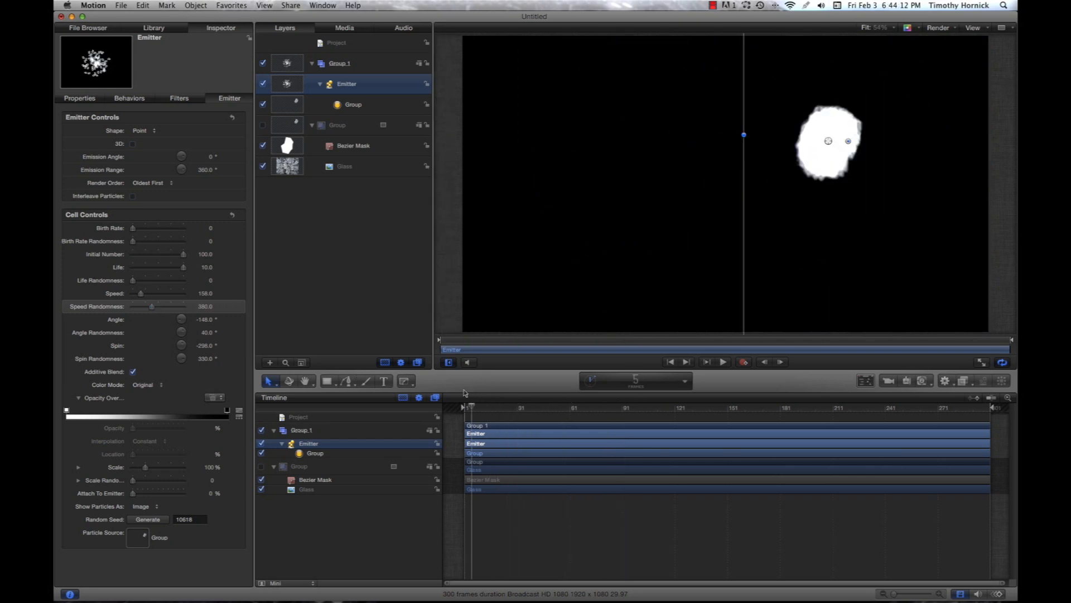
left_click_drag(470, 407, 574, 407)
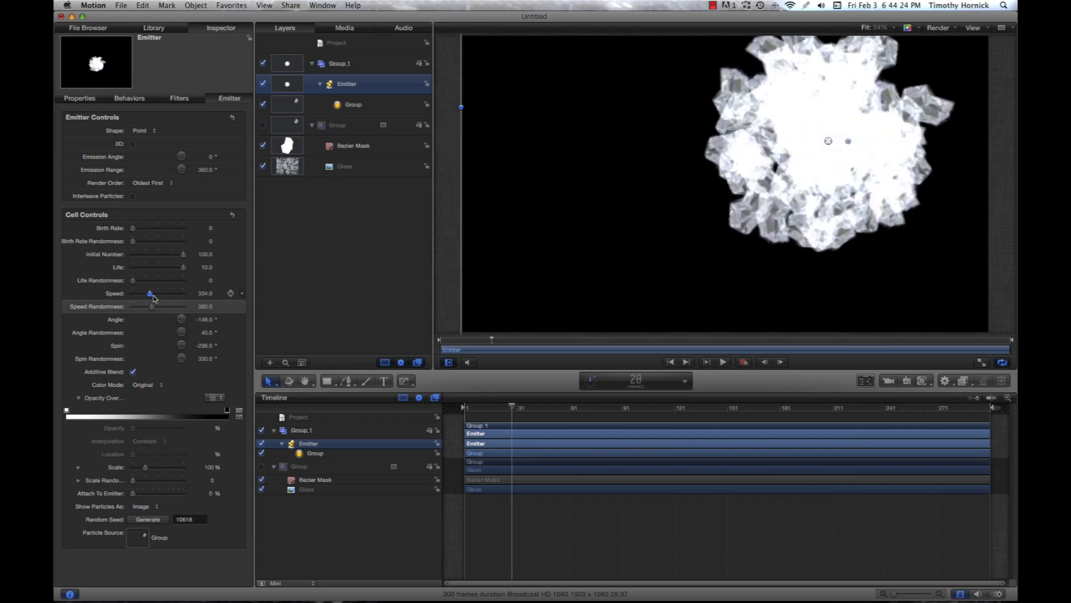
left_click_drag(149, 293, 161, 293)
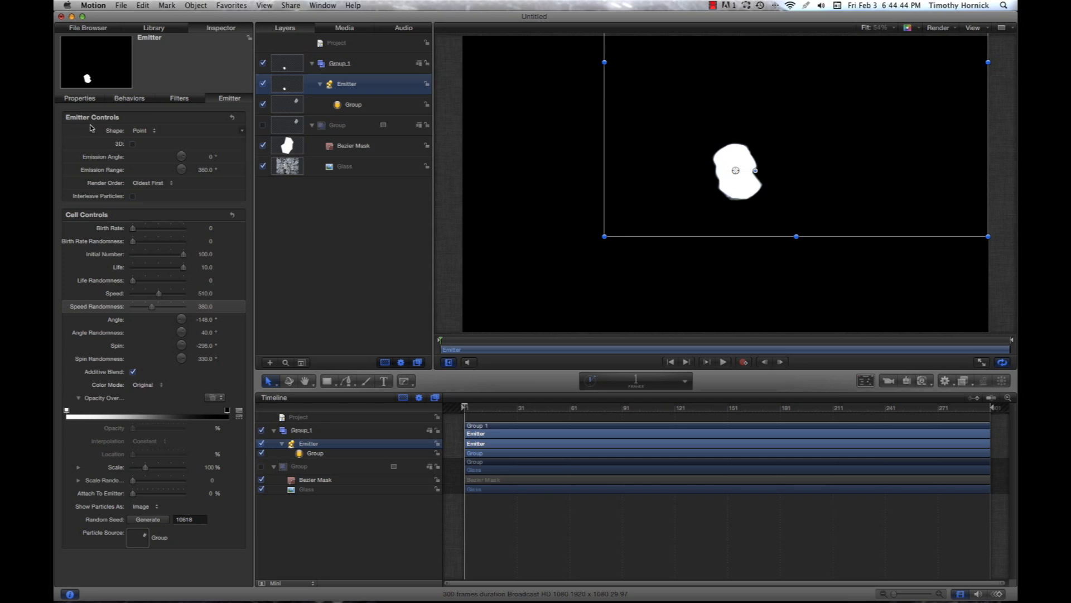
Enable 3D in Emitter Controls, then scrub and play back the shard burst
left_click(133, 144)
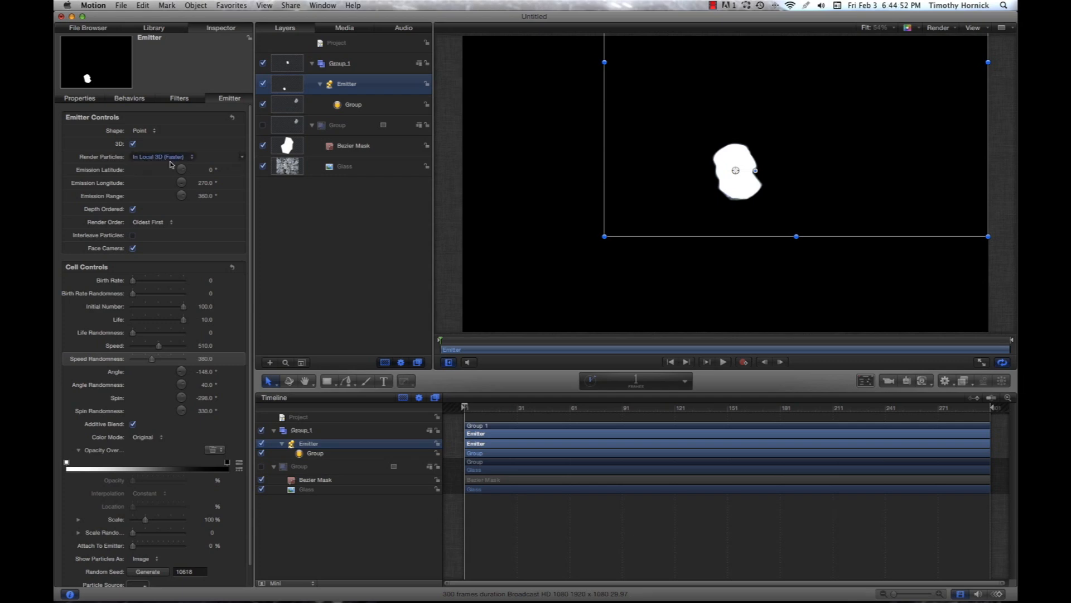
left_click(468, 407)
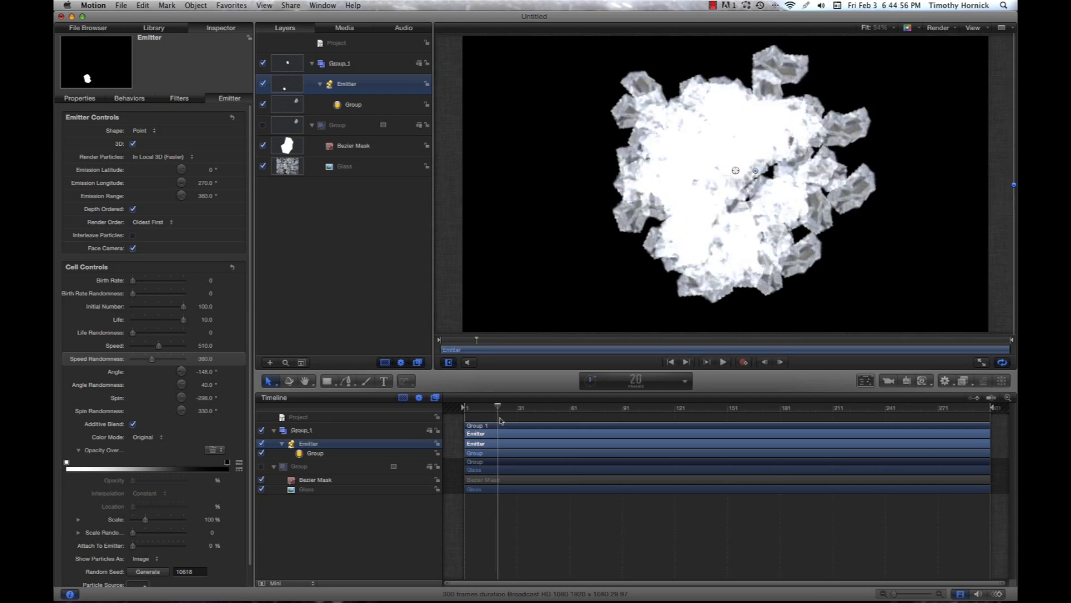
left_click_drag(497, 406, 556, 406)
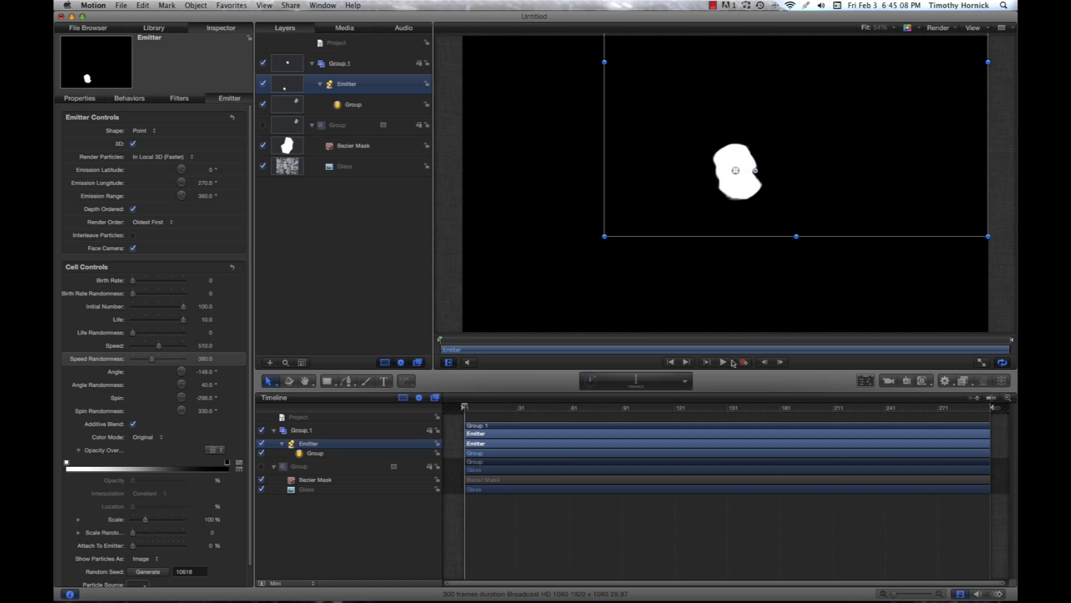
left_click(722, 362)
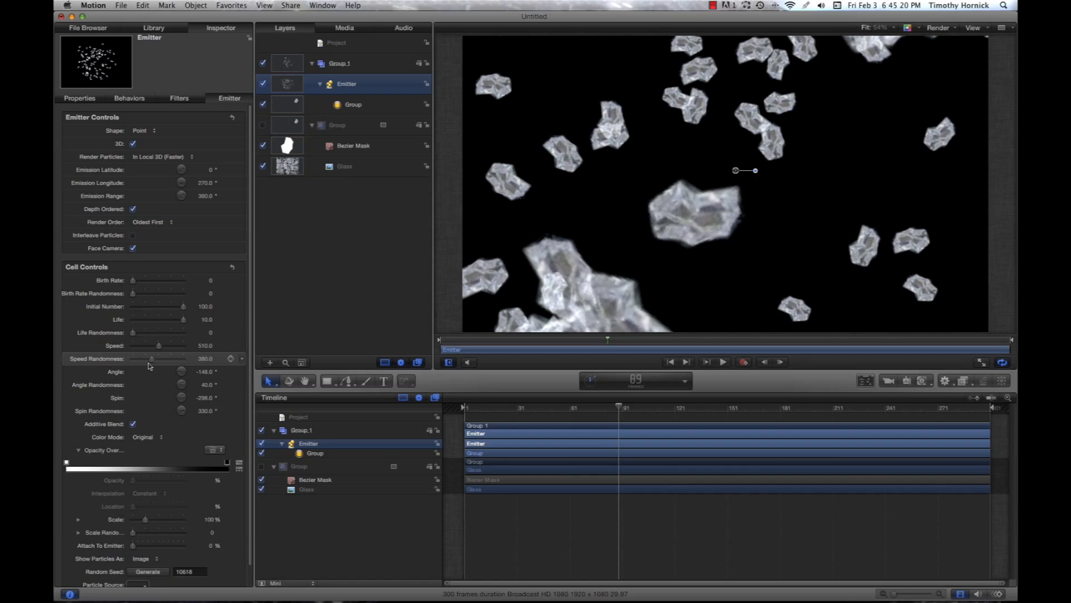
Set shard Speed to 1000 and Speed Randomness to about 194
left_click_drag(151, 347, 171, 346)
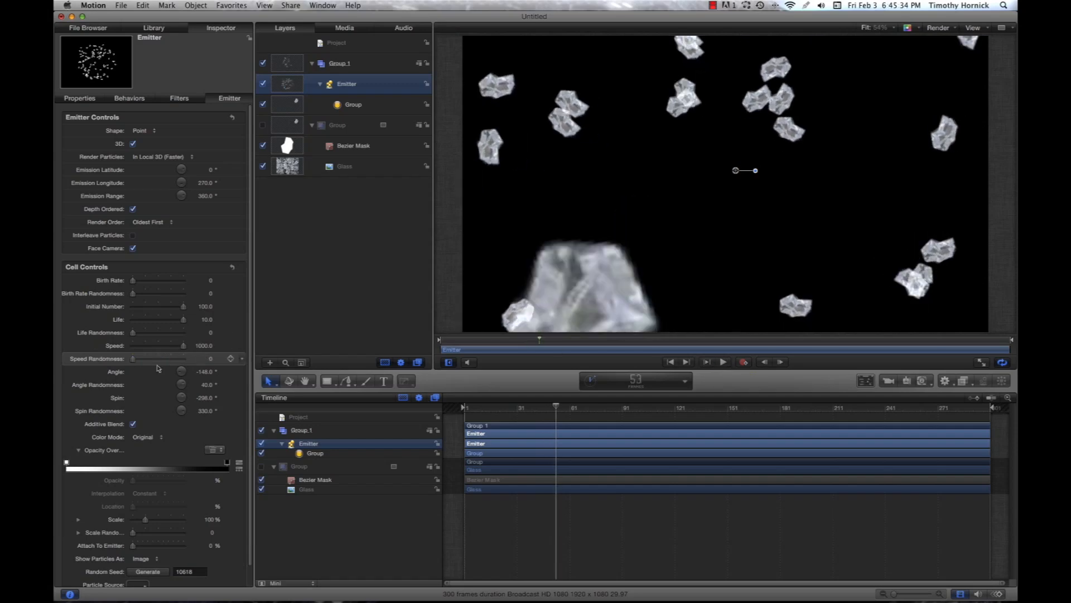
left_click_drag(131, 358, 135, 358)
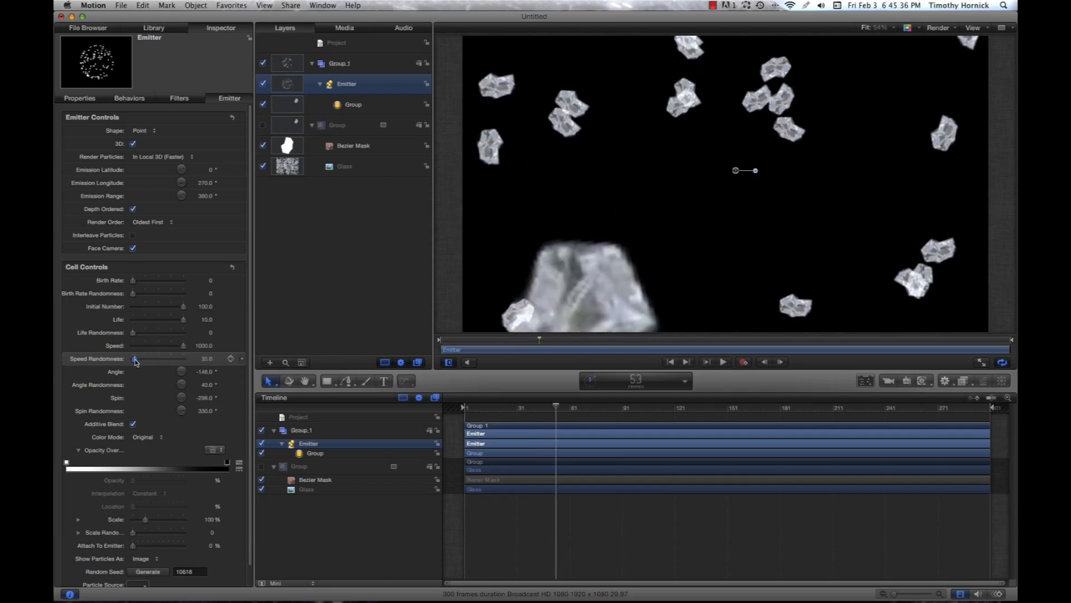
left_click_drag(135, 358, 144, 358)
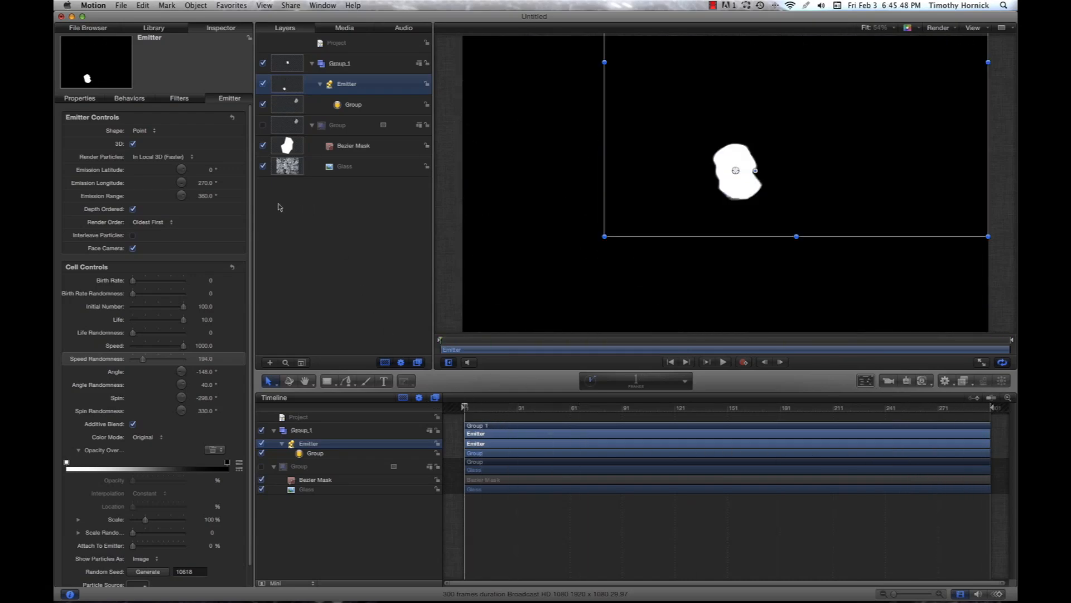
Try the Box emitter shape, then reopen the Shape menu to pick Rectangle
left_click(143, 131)
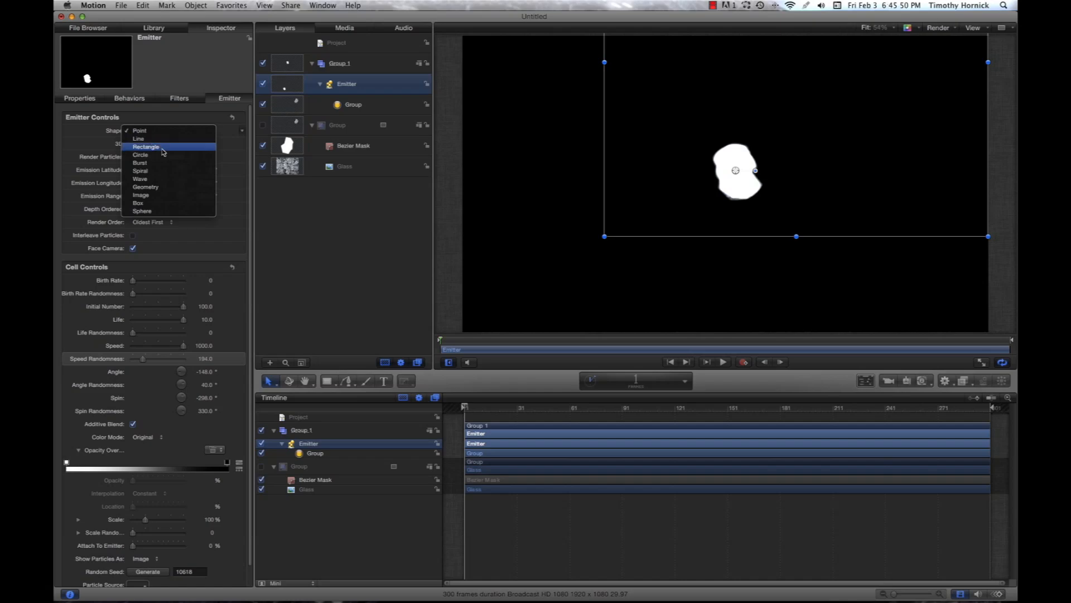
left_click(137, 203)
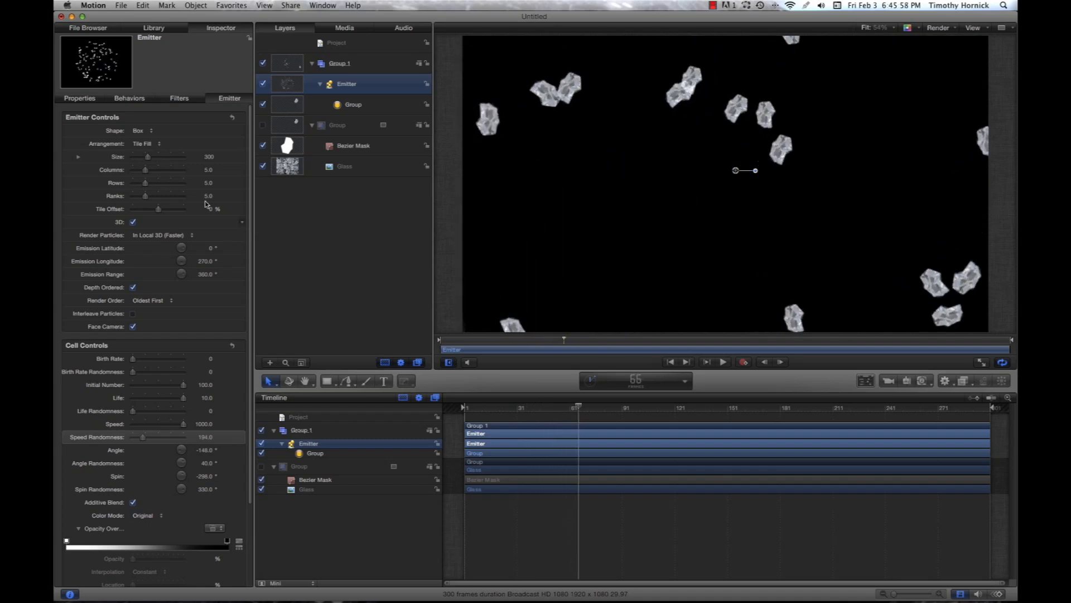
left_click(143, 130)
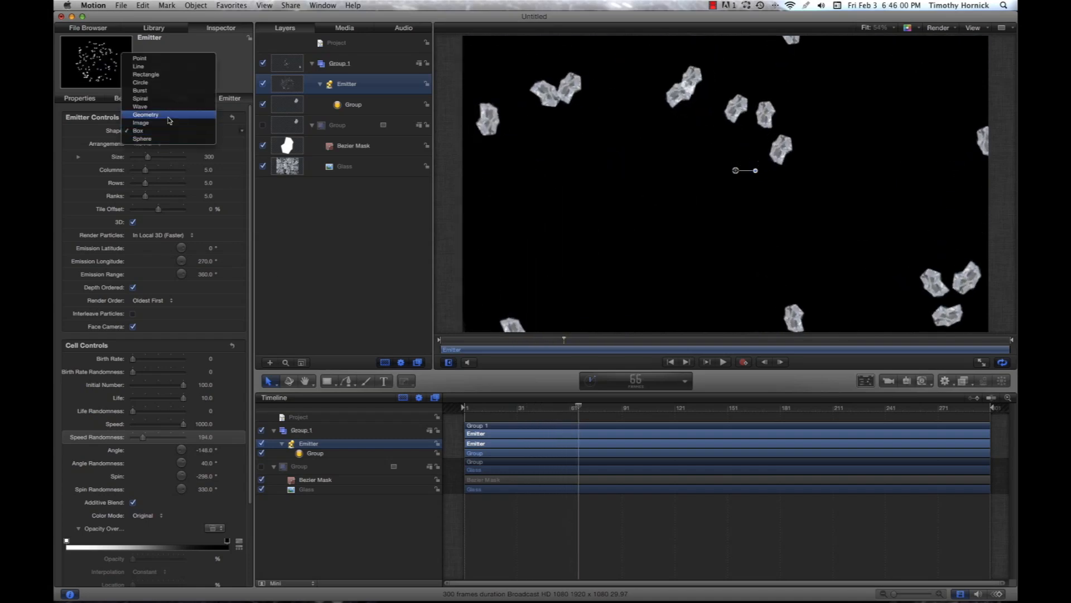
mouse_move(146, 74)
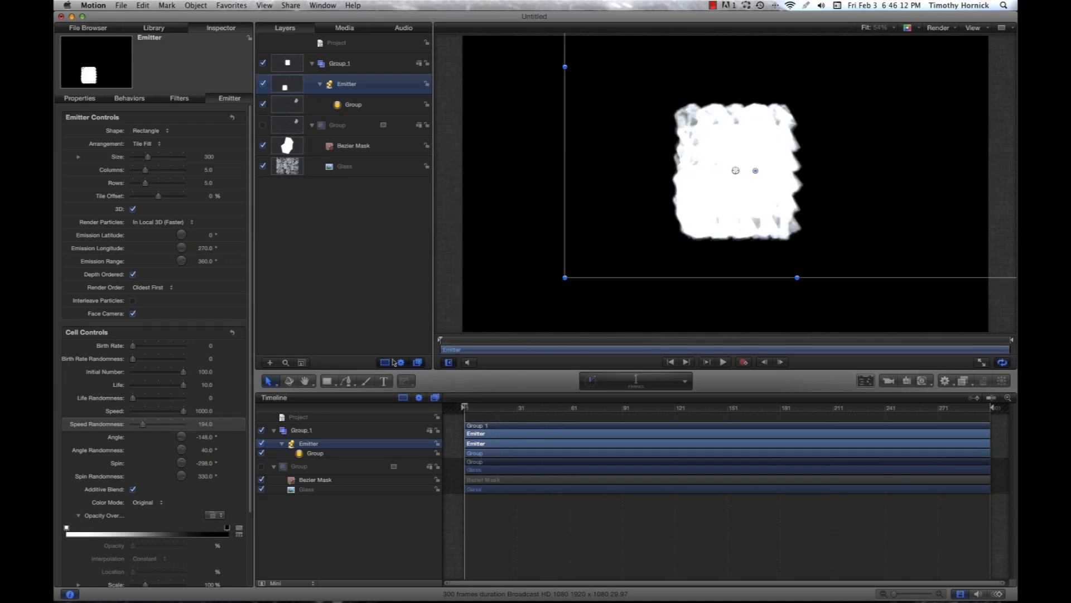
Set the rectangle emitter to 5 columns and 1 row
left_click_drag(142, 170, 132, 169)
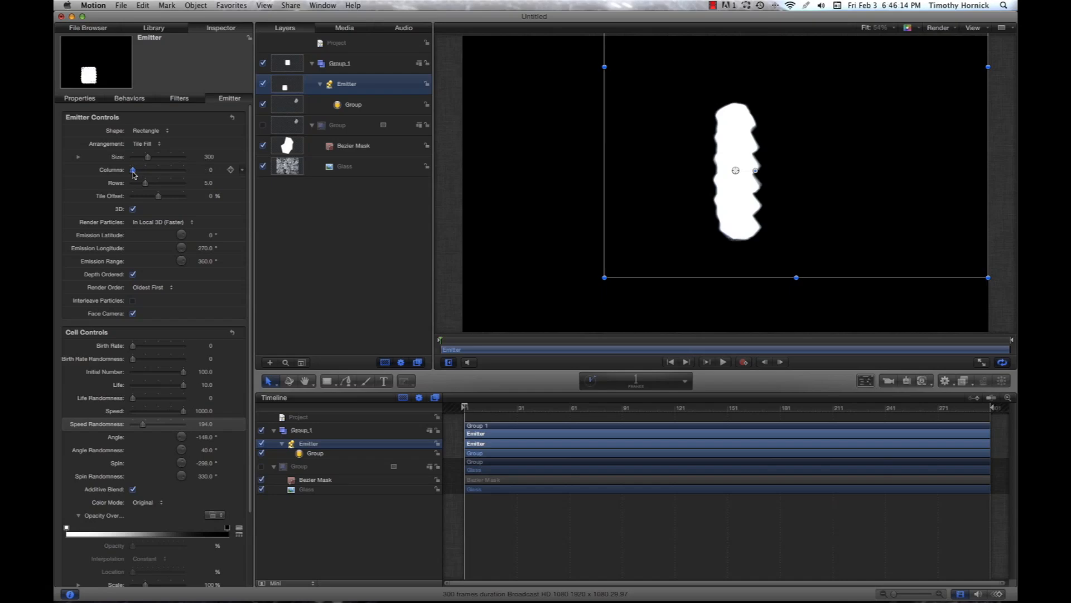
left_click_drag(133, 169, 143, 169)
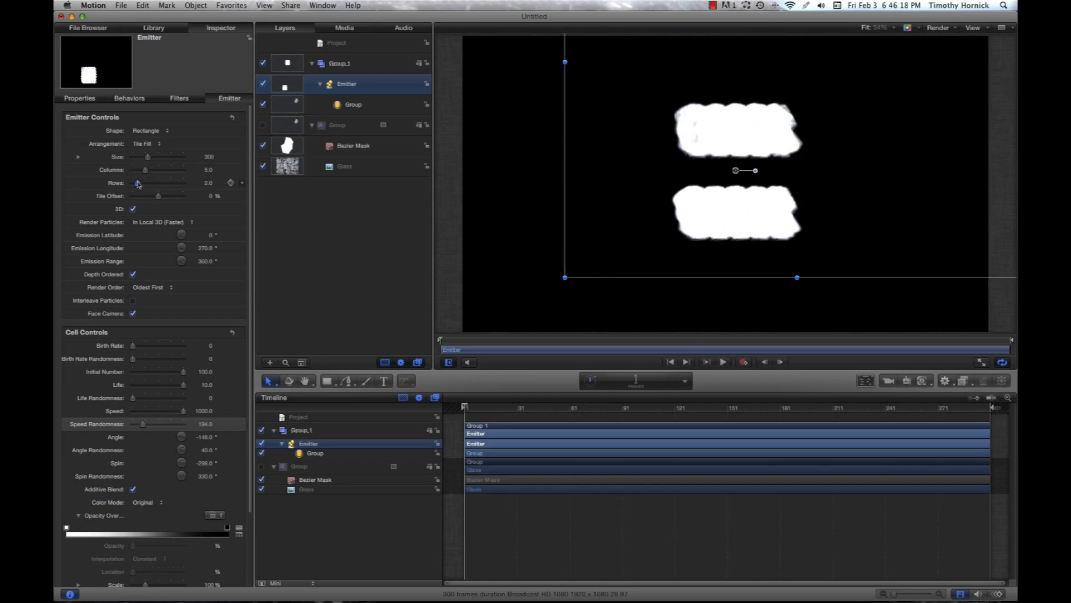
left_click_drag(140, 182, 134, 183)
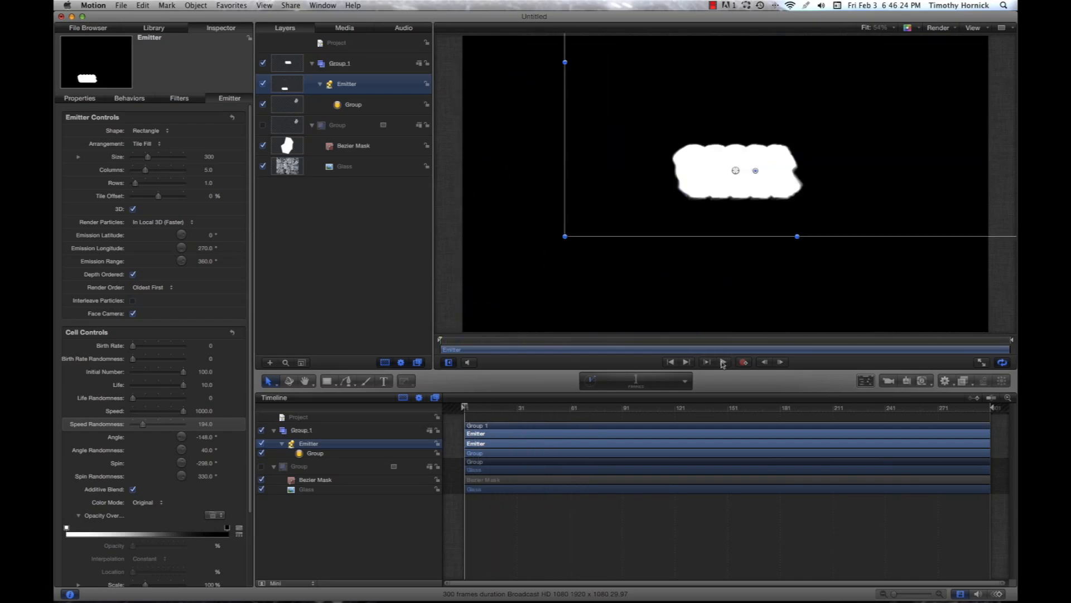
Play, then stop, the animation to preview the strip of shards bursting outward
left_click(686, 362)
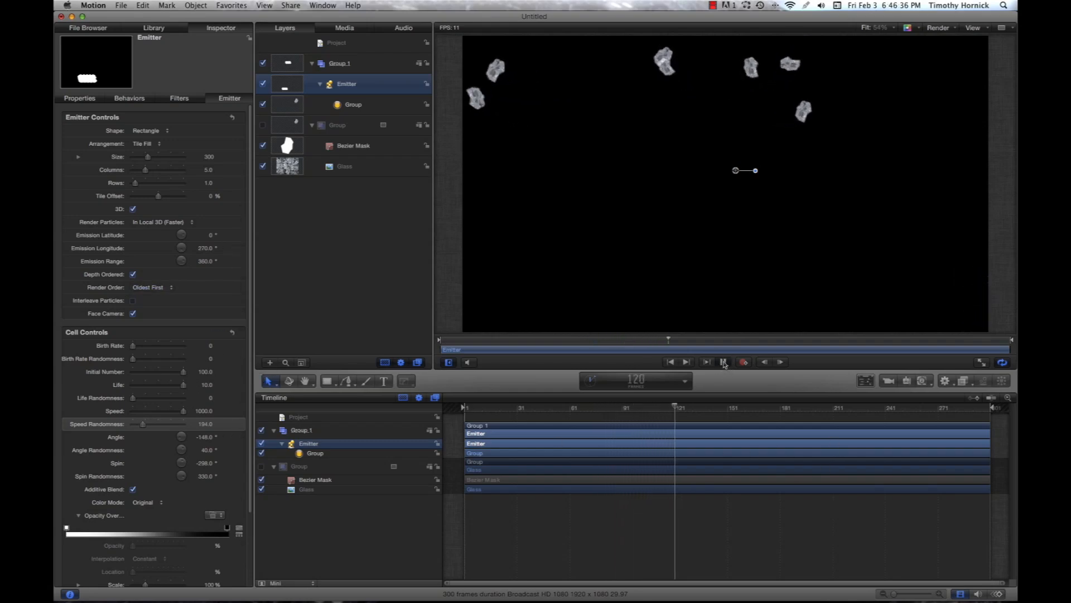
left_click(686, 362)
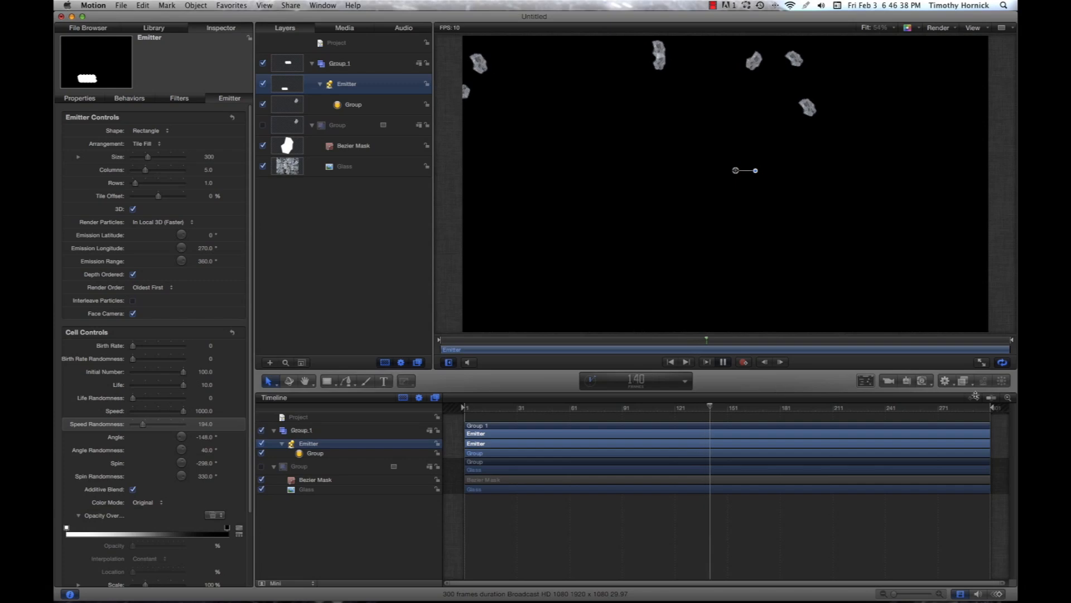